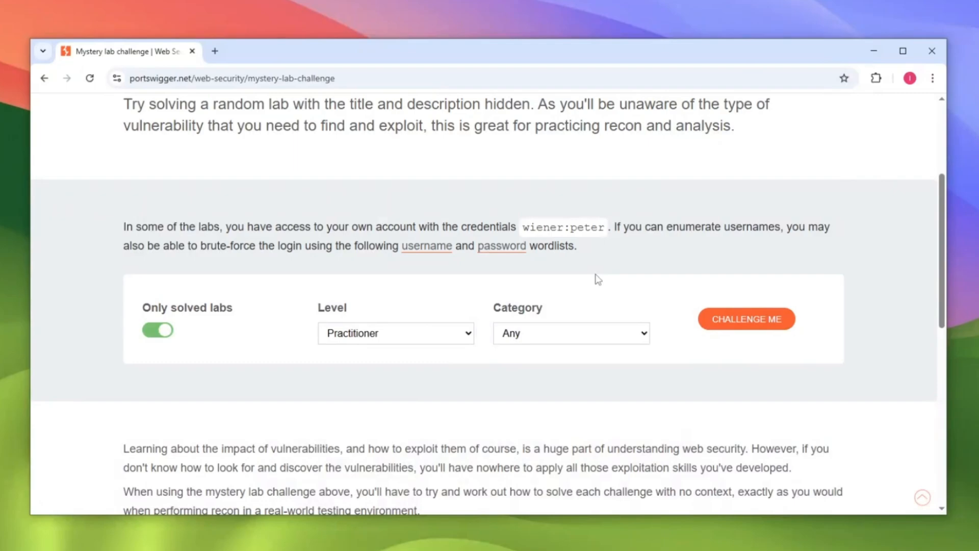
pyautogui.moveTo(157, 303)
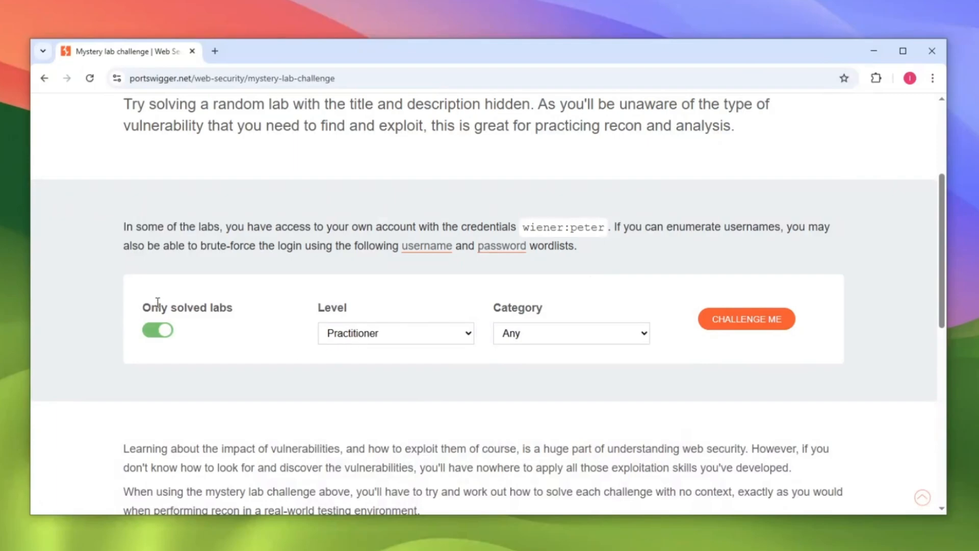
# Launch a random Practitioner mystery lab and browse its blog post list.
pyautogui.doubleClick(186, 307)
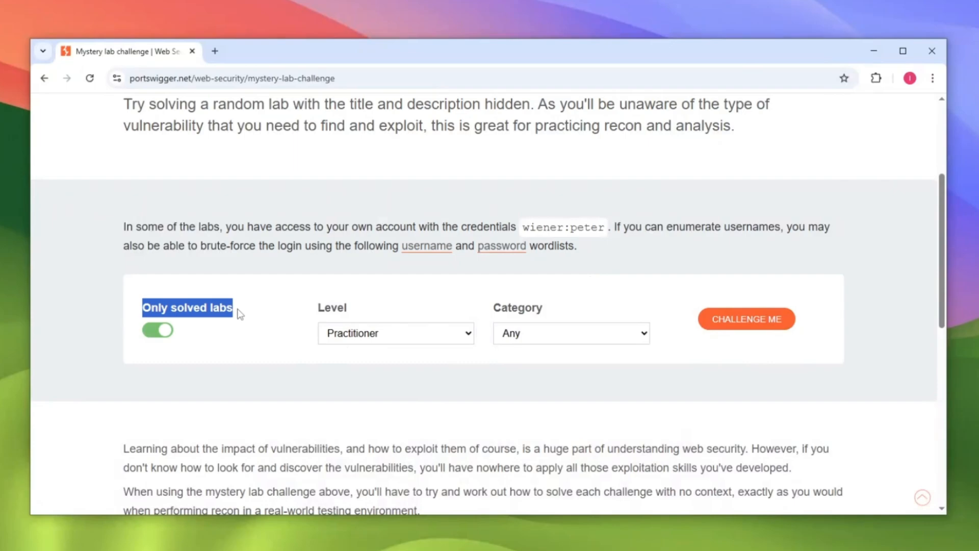
pyautogui.moveTo(292, 331)
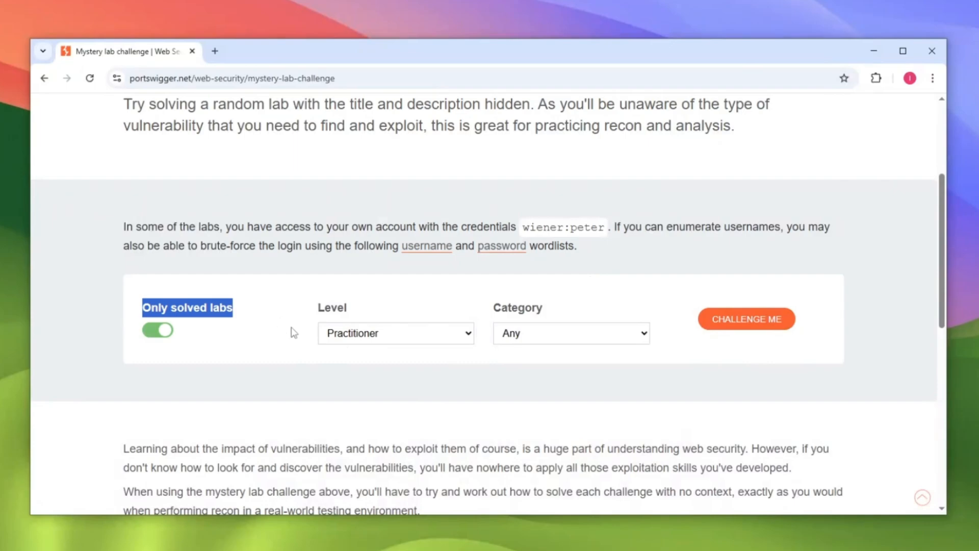
pyautogui.moveTo(510, 315)
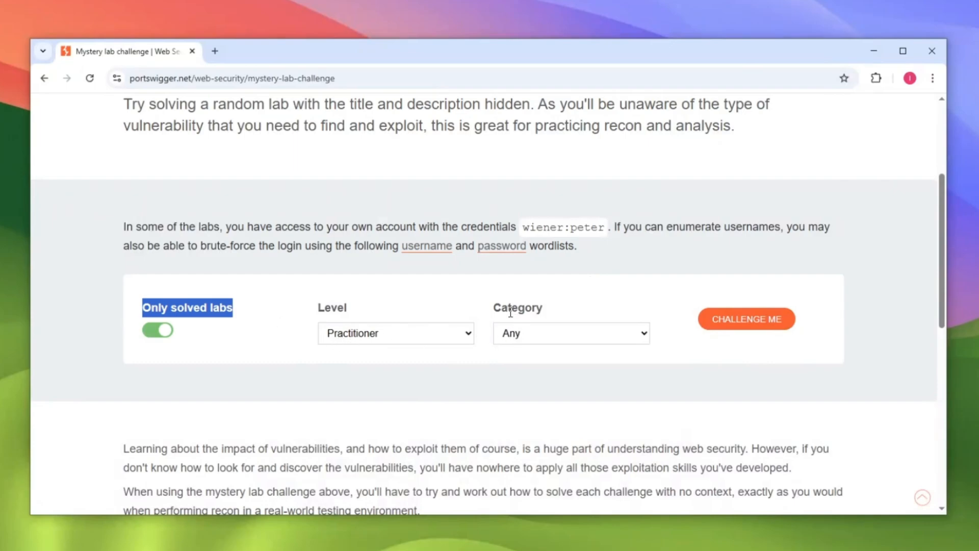
pyautogui.moveTo(371, 321)
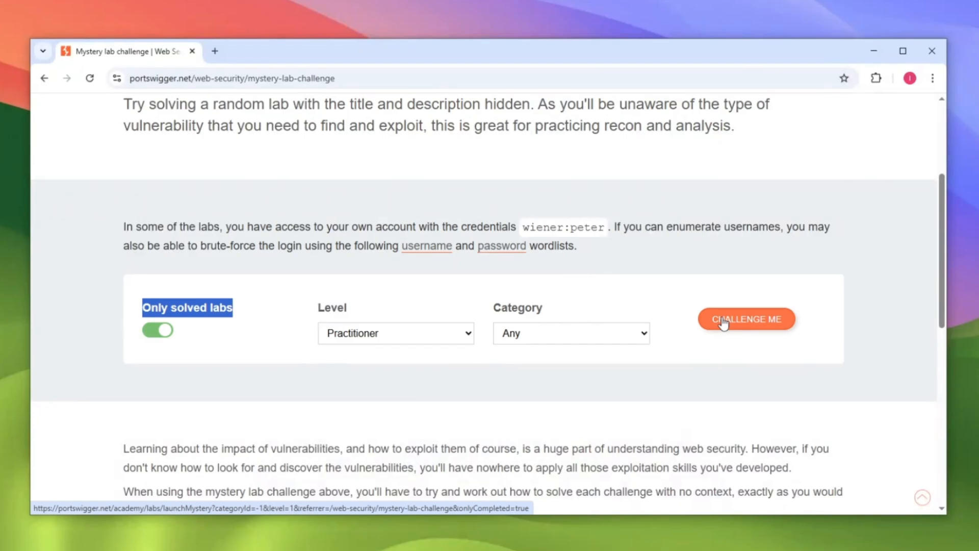
pyautogui.click(747, 318)
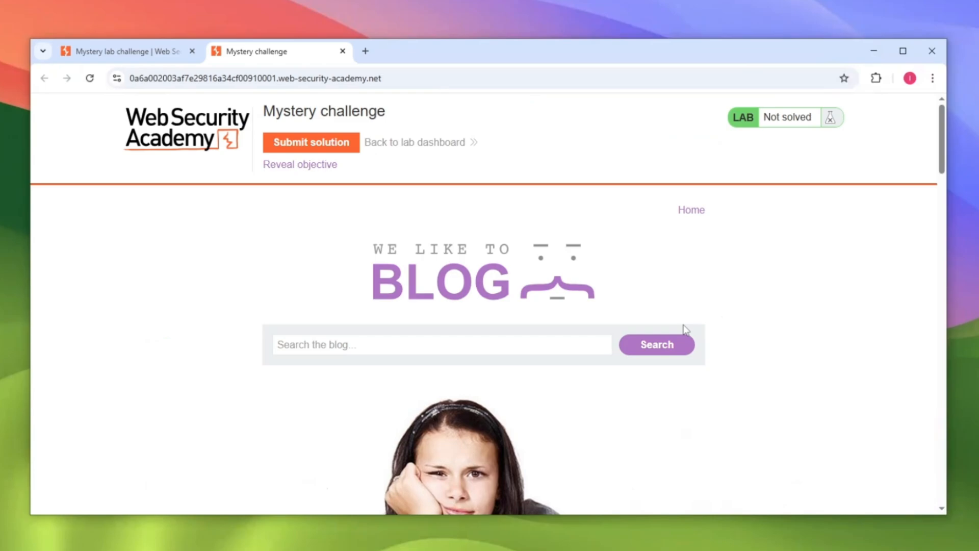
pyautogui.moveTo(550, 294)
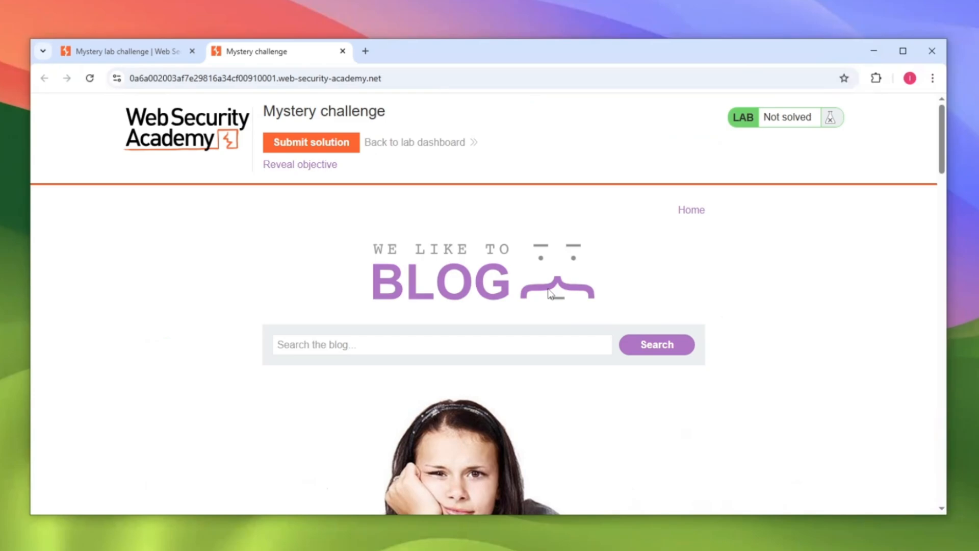
pyautogui.scroll(-3)
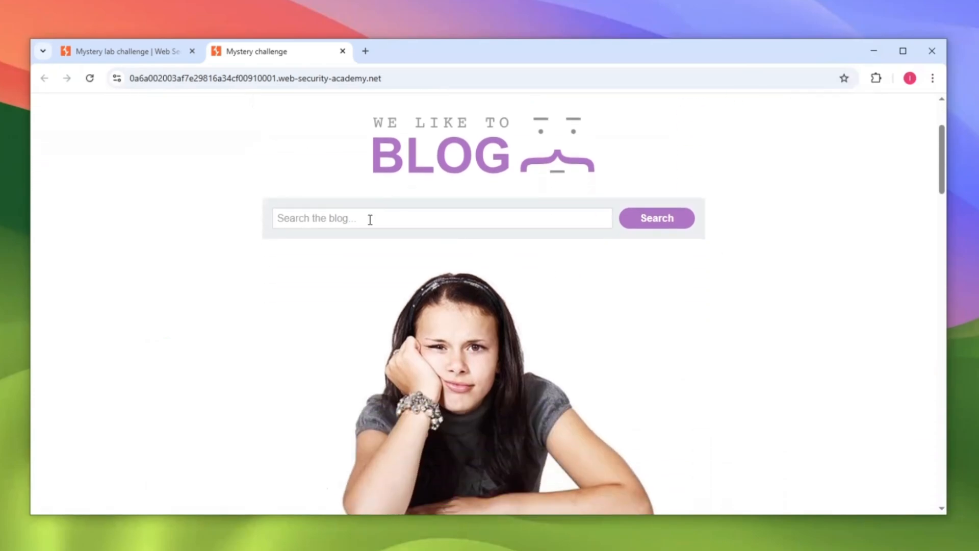
pyautogui.moveTo(405, 279)
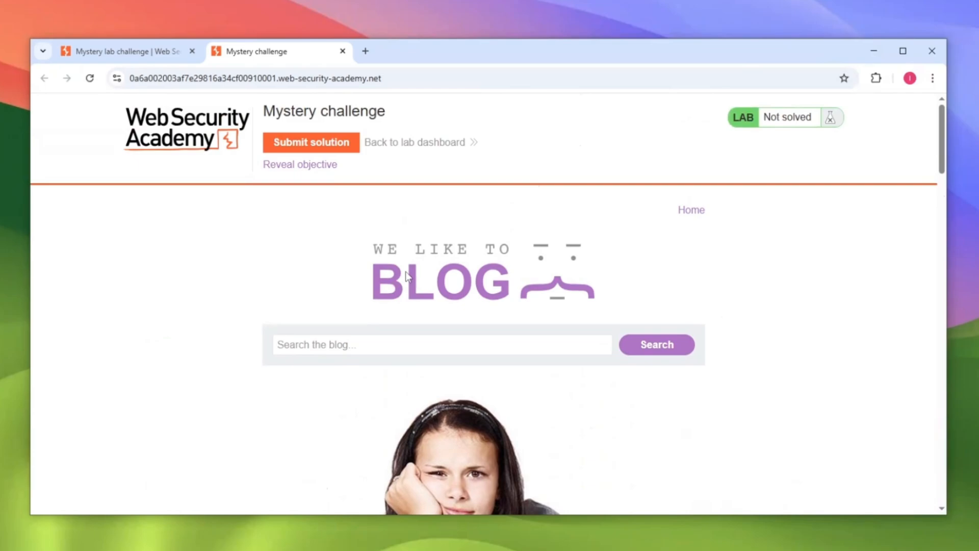
pyautogui.scroll(-3)
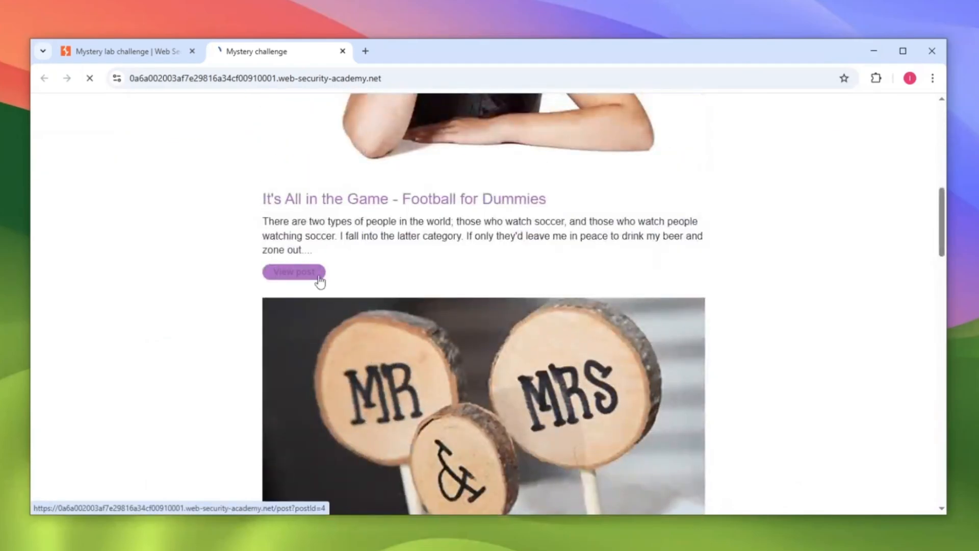
# View the 'Football for Dummies' post and scroll down to its comments and comment form.
pyautogui.click(294, 271)
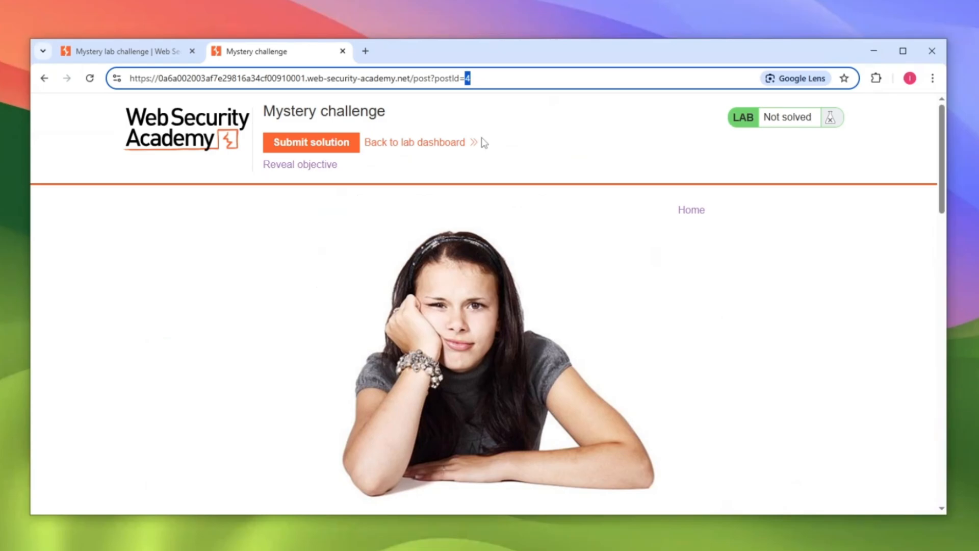
pyautogui.scroll(-3)
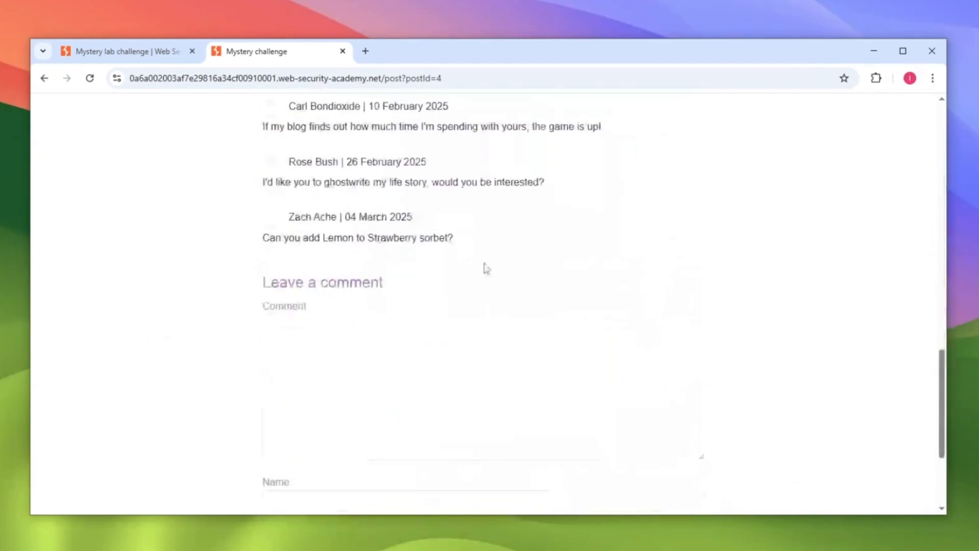
pyautogui.scroll(3)
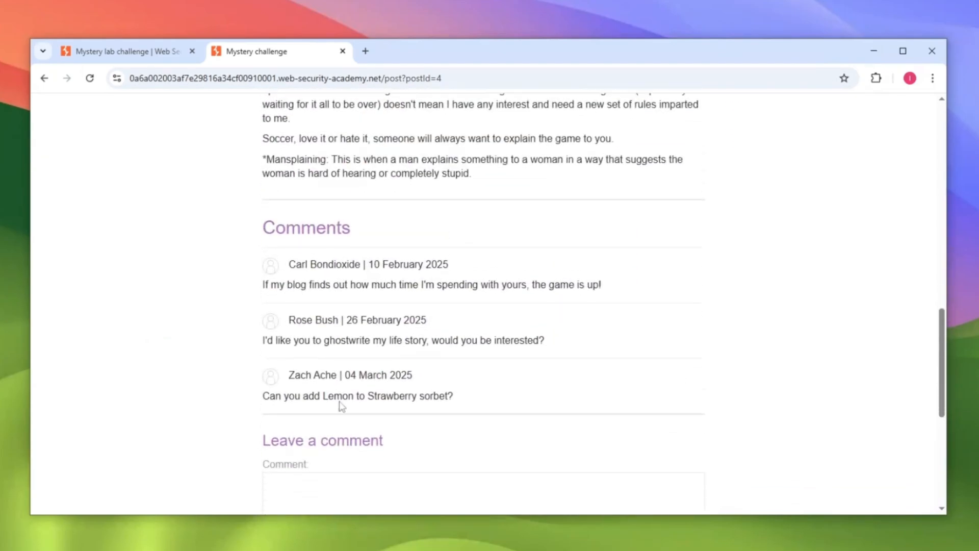
pyautogui.scroll(-3)
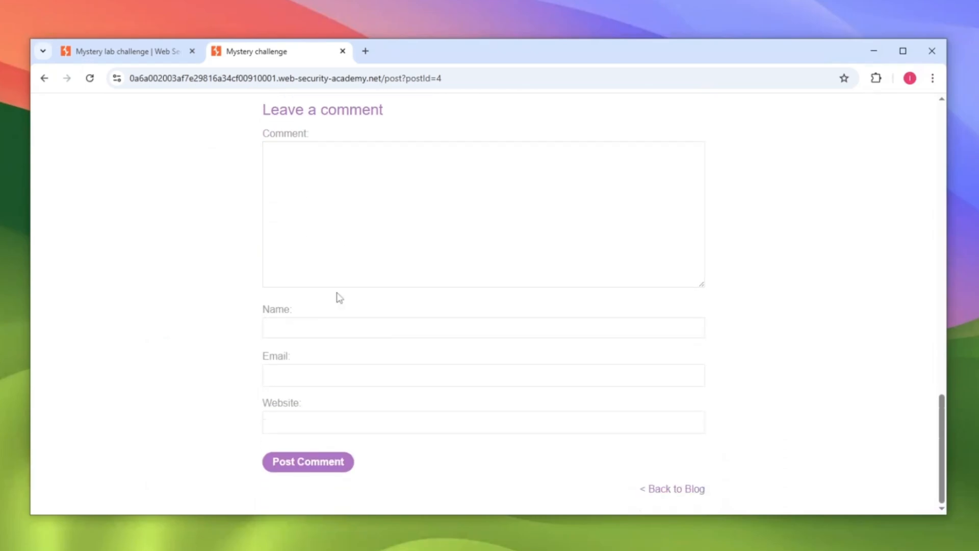
pyautogui.moveTo(296, 140)
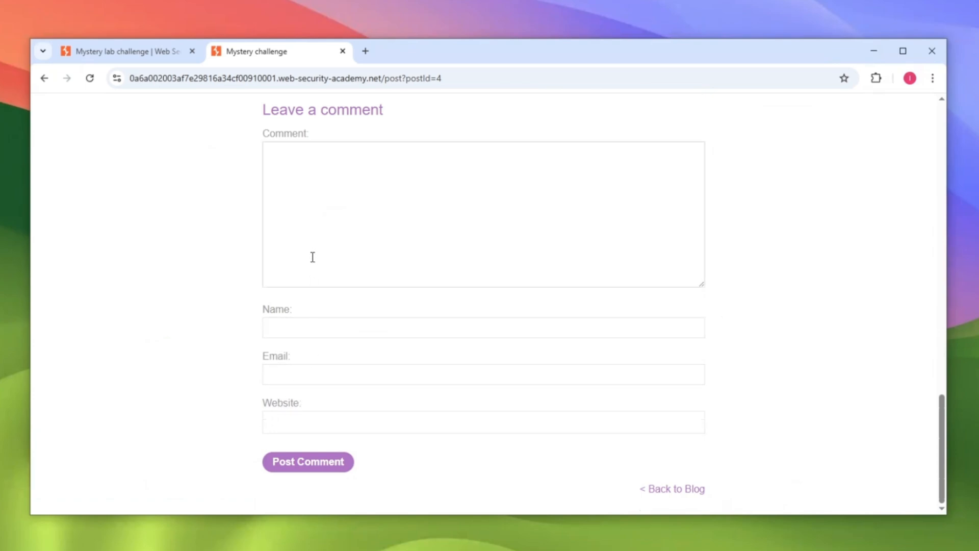
pyautogui.moveTo(683, 502)
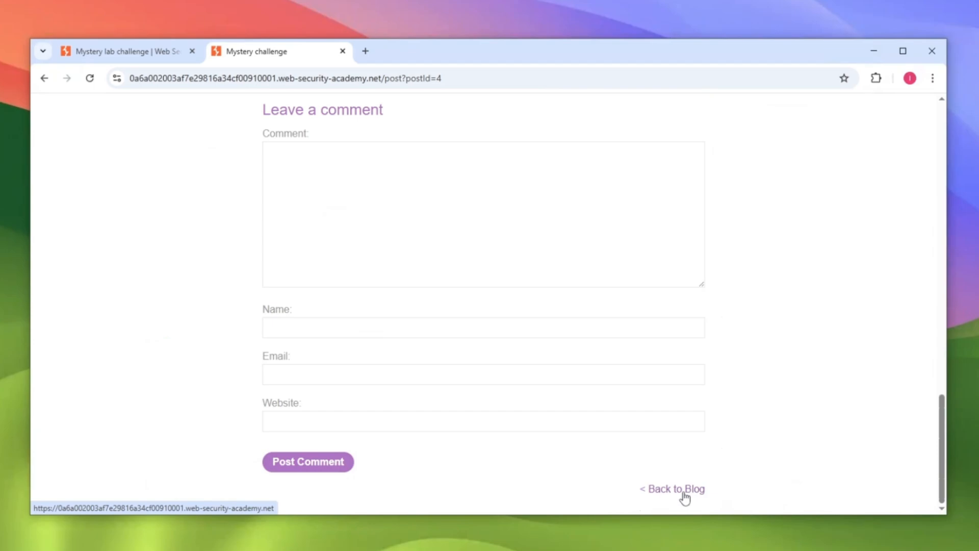
# Return to the blog home and run a test search for the nonsense string 'asfgag'.
pyautogui.click(675, 489)
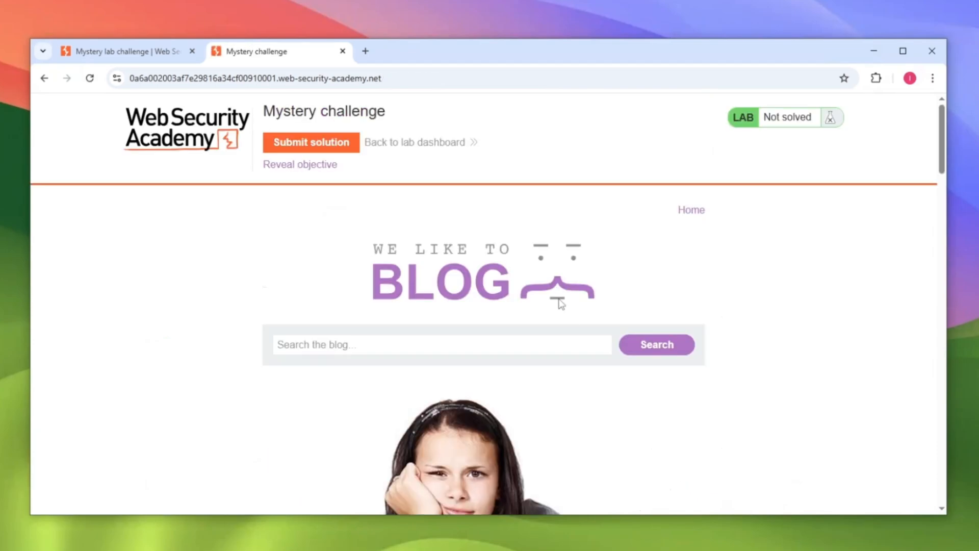
pyautogui.scroll(-3)
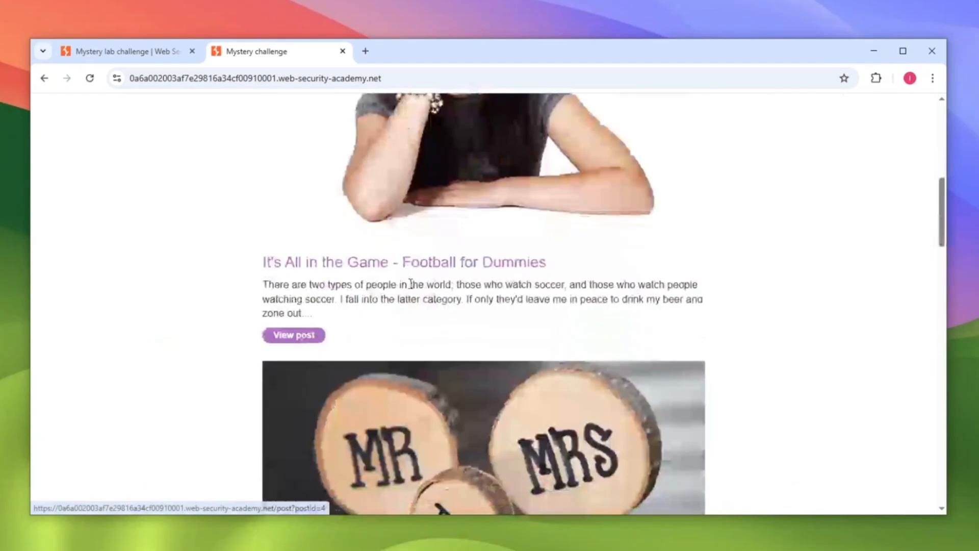
pyautogui.scroll(3)
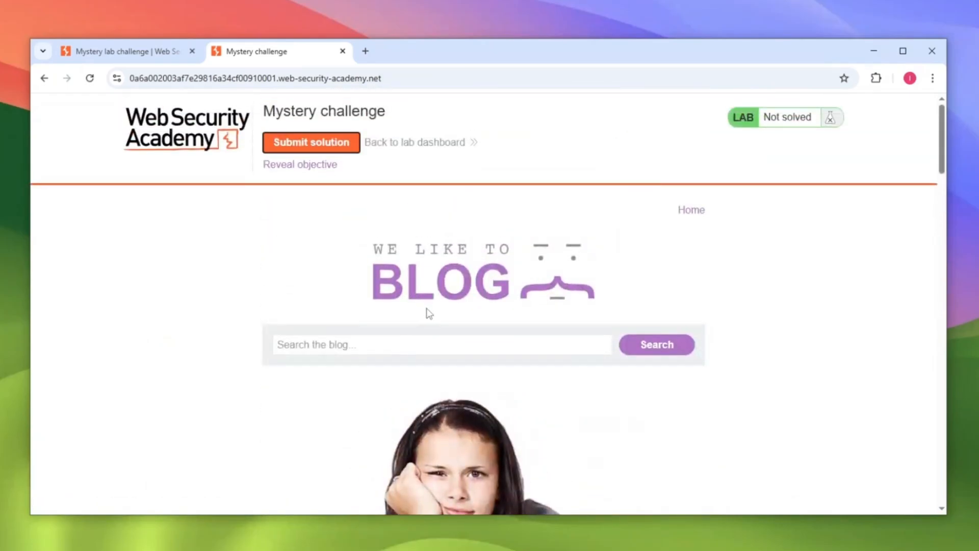
pyautogui.write('asfgag')
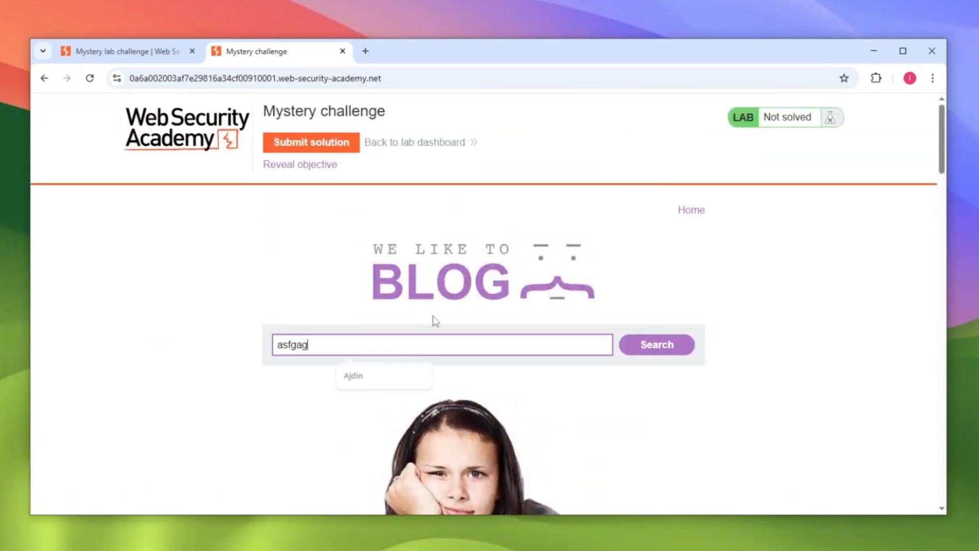
pyautogui.click(656, 344)
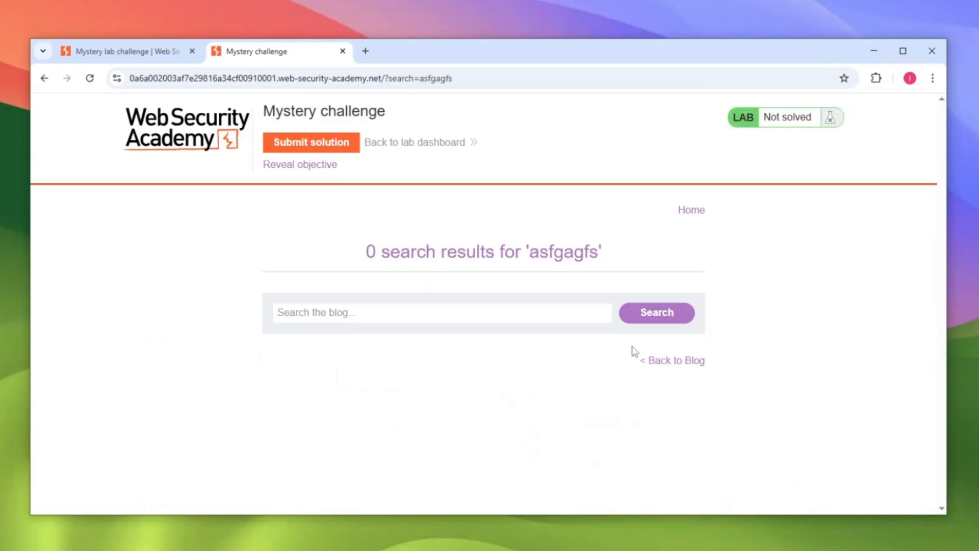
pyautogui.moveTo(496, 201)
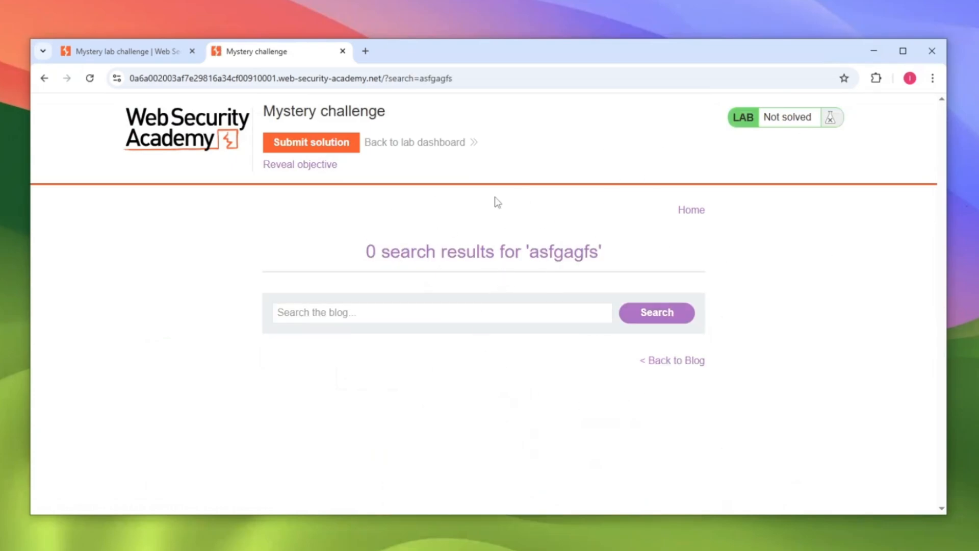
pyautogui.moveTo(487, 175)
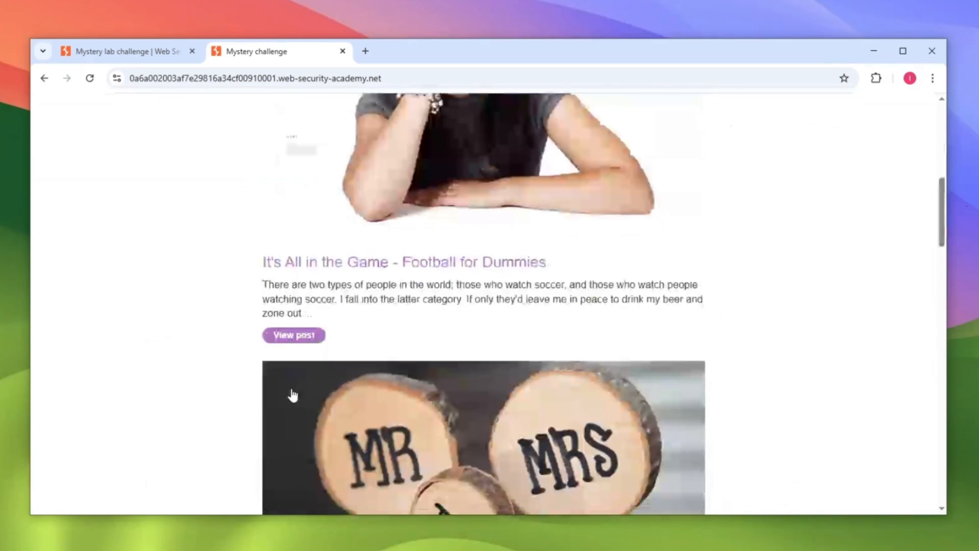
# Probe a blog post's postId, see 'Invalid blog post ID', and return to the blog home.
pyautogui.click(293, 335)
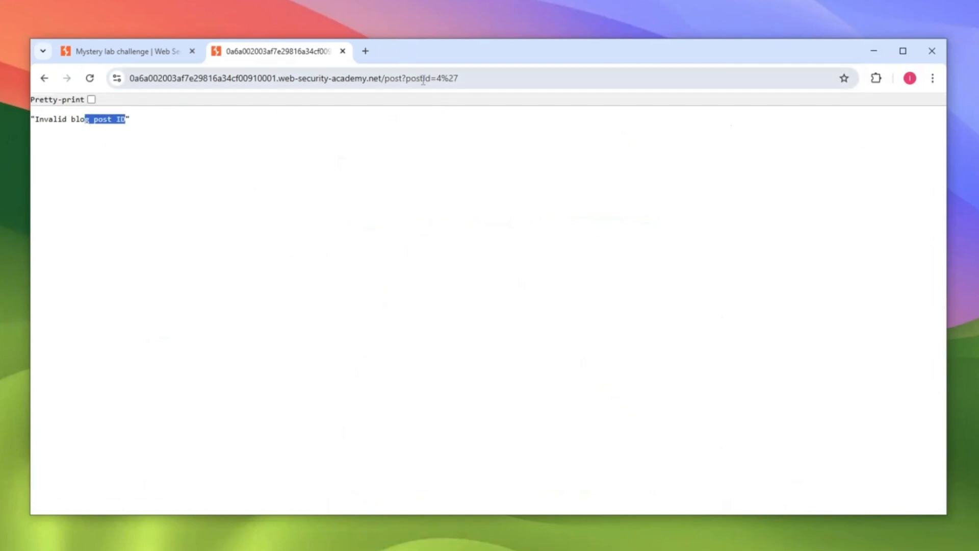
pyautogui.moveTo(445, 97)
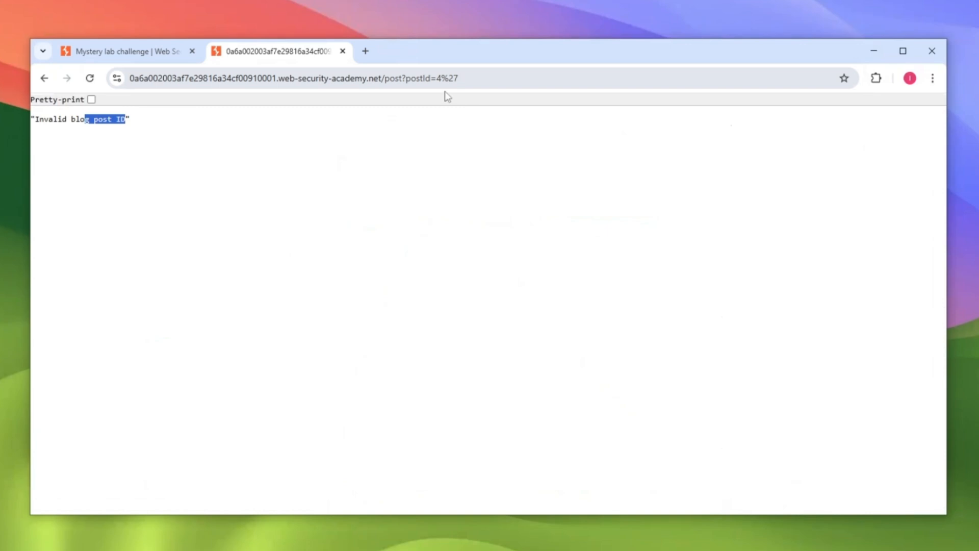
pyautogui.moveTo(350, 232)
pyautogui.write('3')
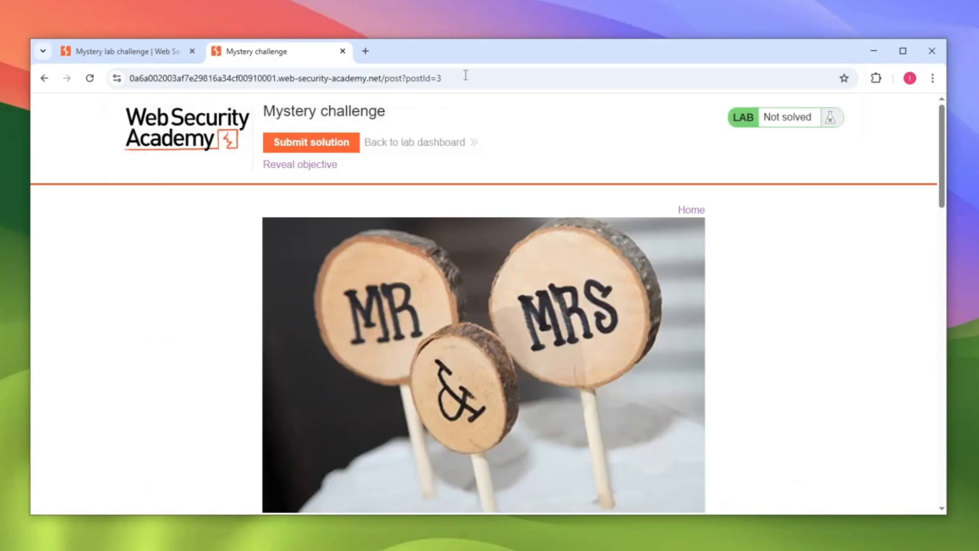
pyautogui.scroll(-3)
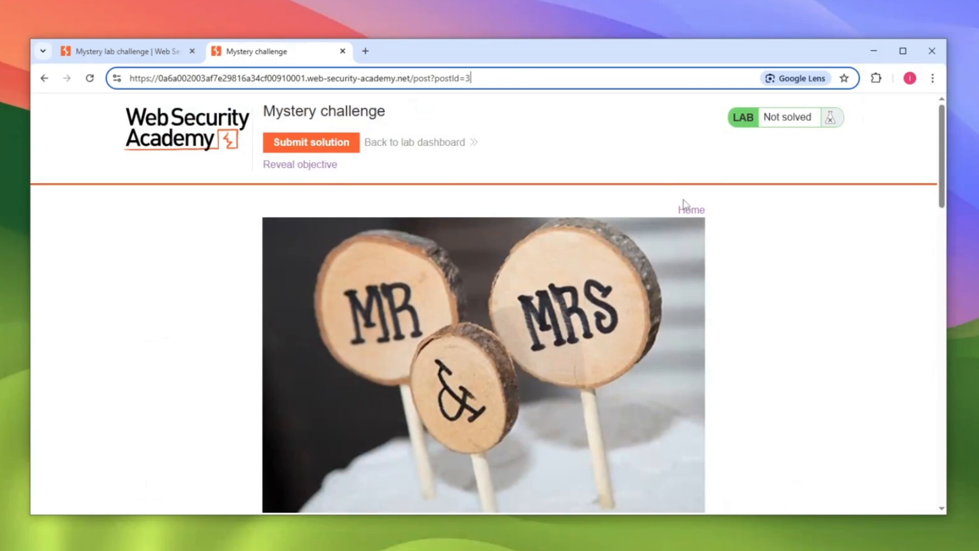
pyautogui.moveTo(669, 201)
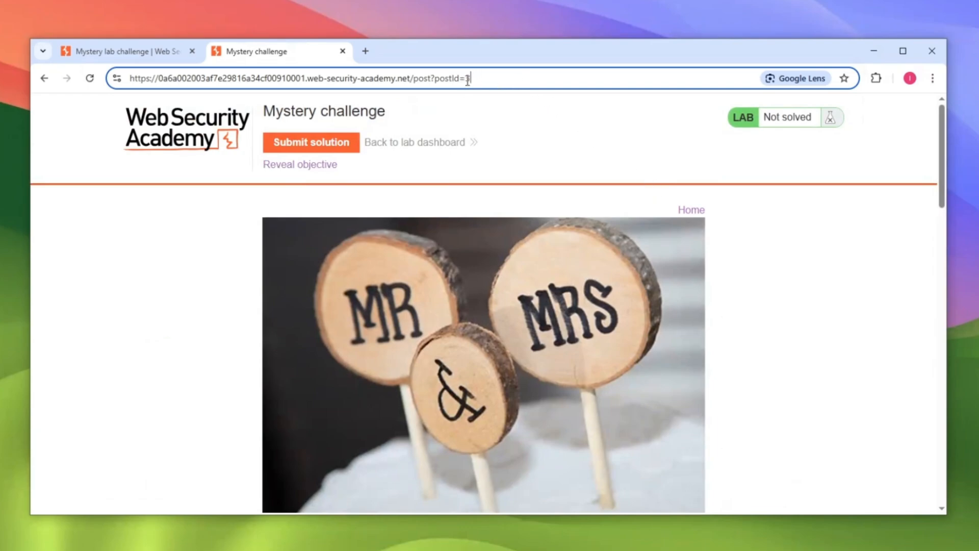
pyautogui.click(691, 210)
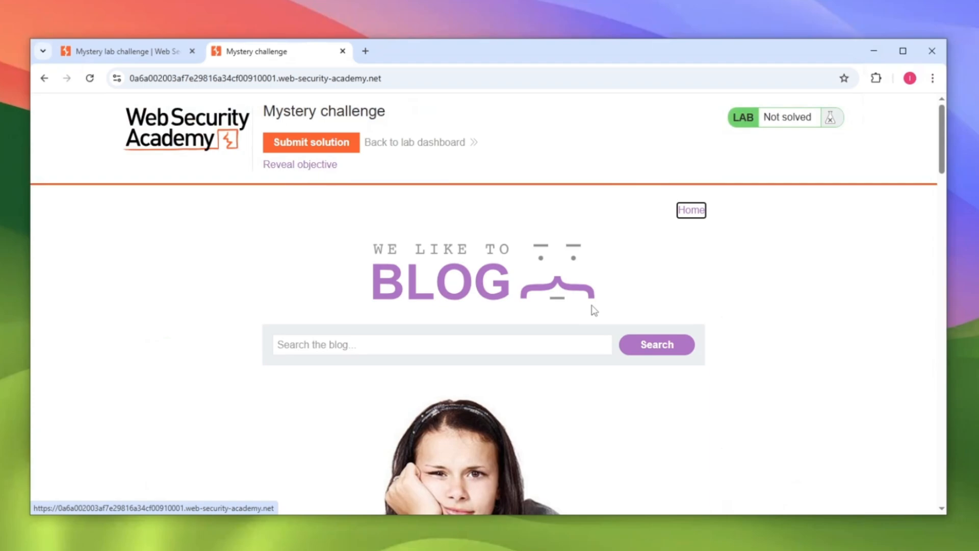
# Search the blog for 'sfdqasf' and bring up the browser developer tools.
pyautogui.click(657, 345)
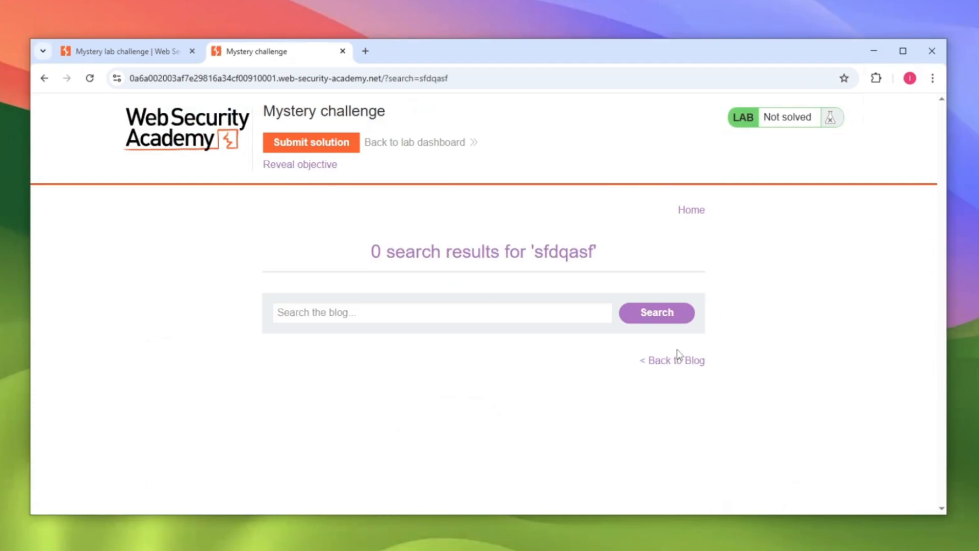
pyautogui.press('F12')
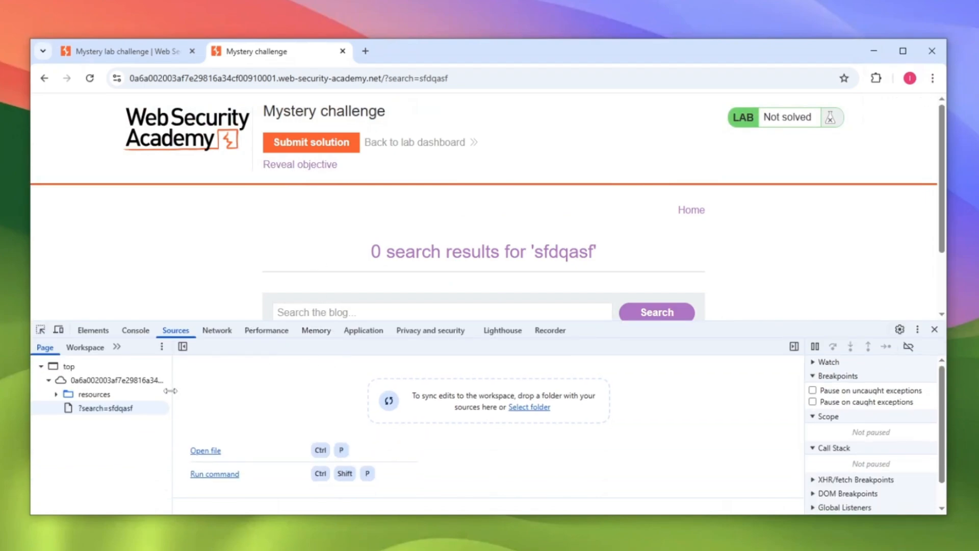
# Inspect the search page source, finding the term echoed inside a backtick-quoted script string.
pyautogui.click(104, 408)
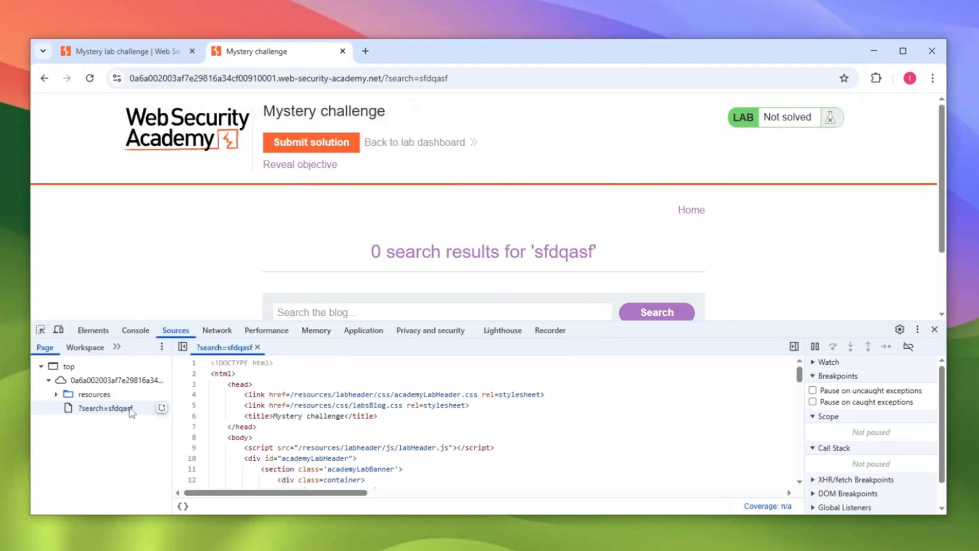
pyautogui.scroll(-3)
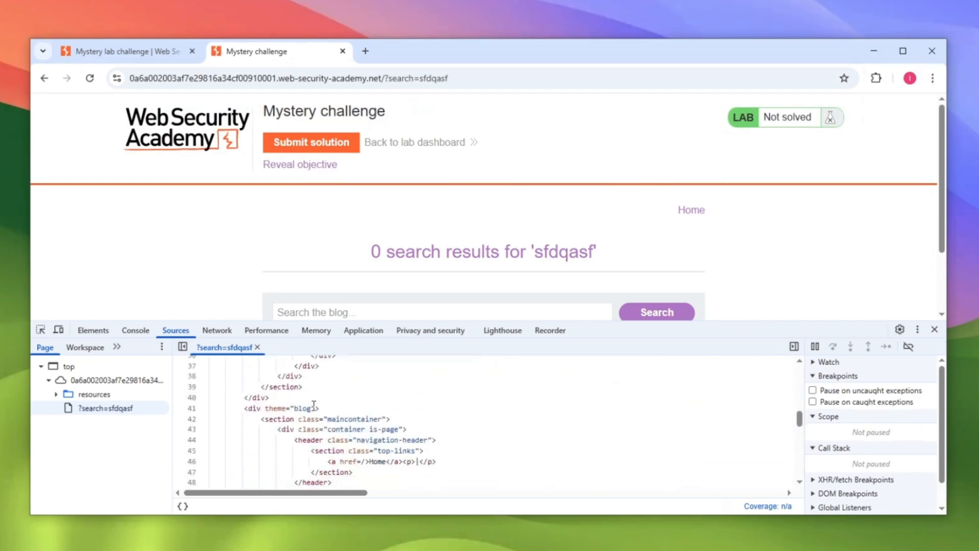
pyautogui.scroll(-3)
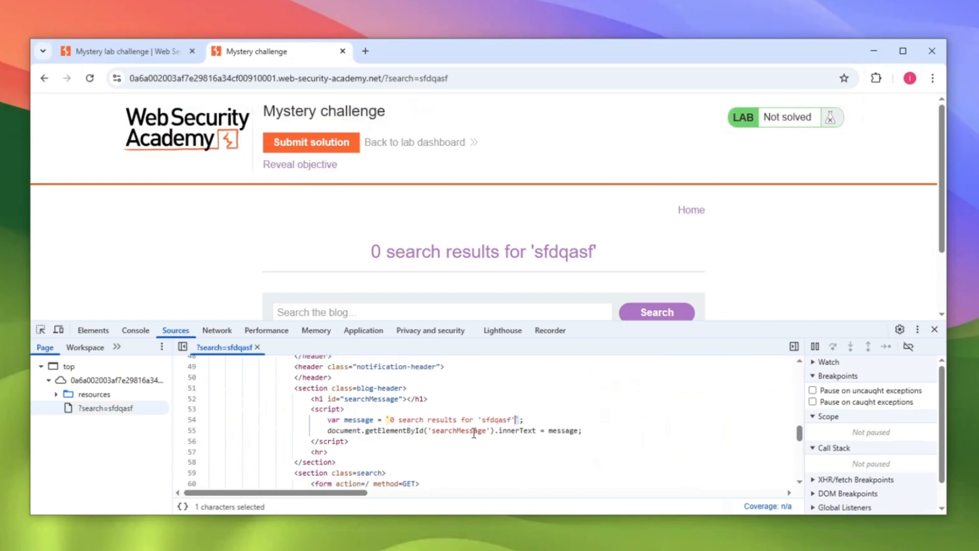
pyautogui.click(387, 419)
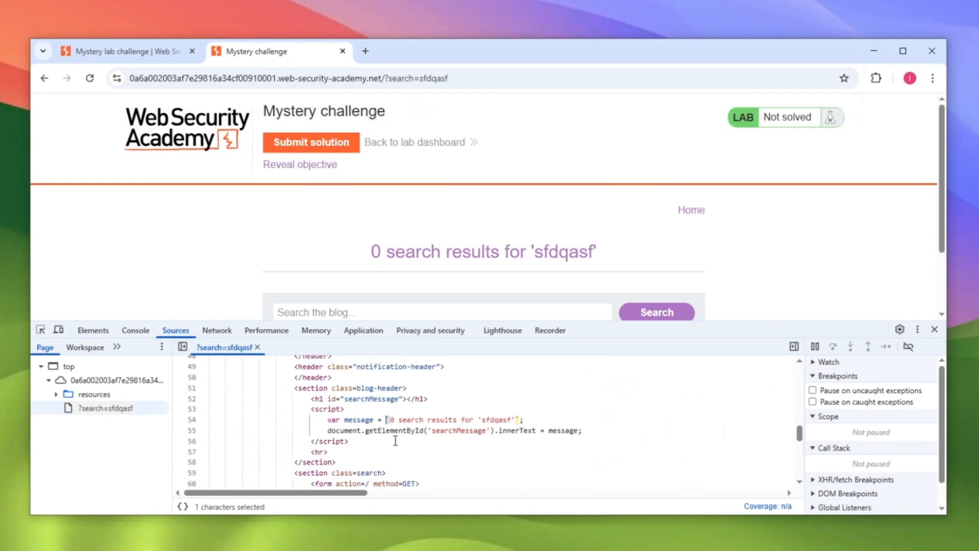
pyautogui.click(135, 330)
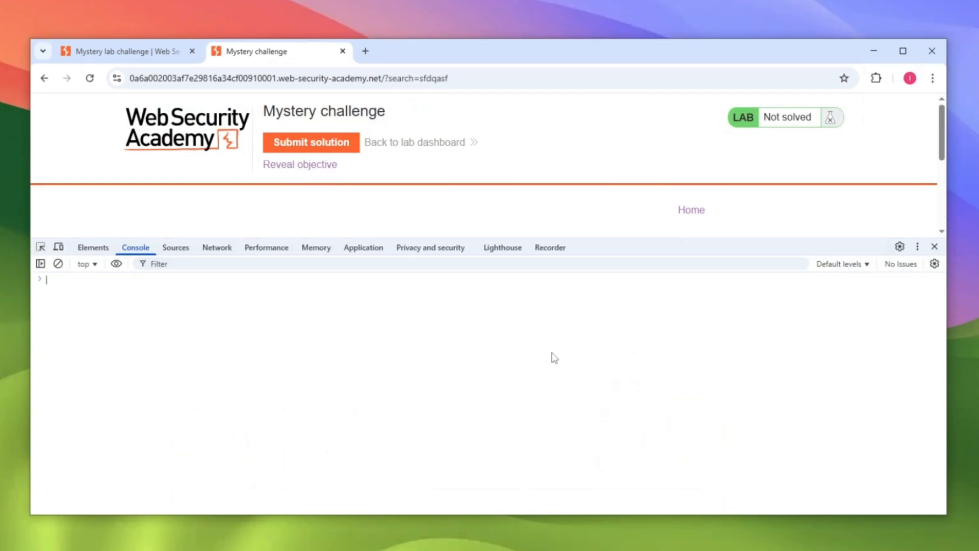
# In the console, test string assignments ending with the template literal `something ${1+1}`.
pyautogui.write('test -')
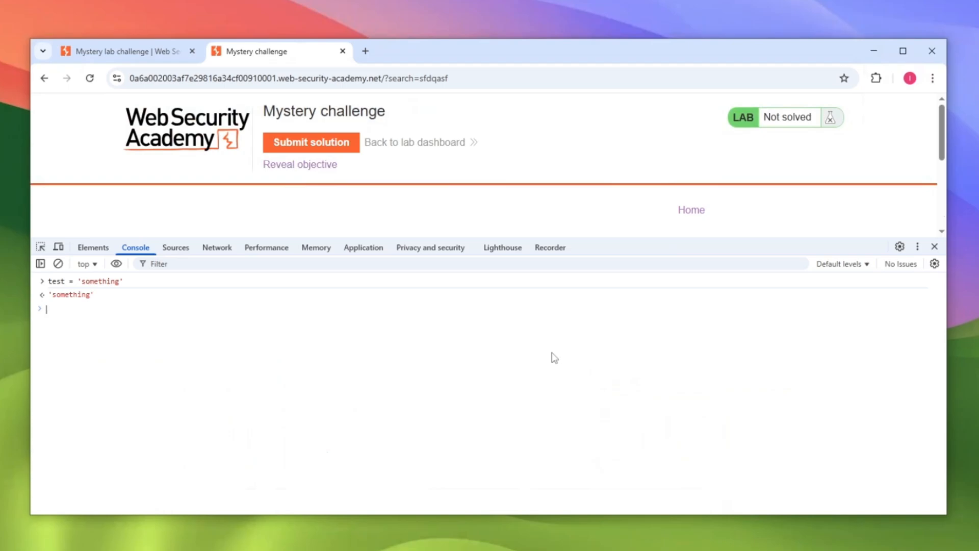
pyautogui.write("test = '")
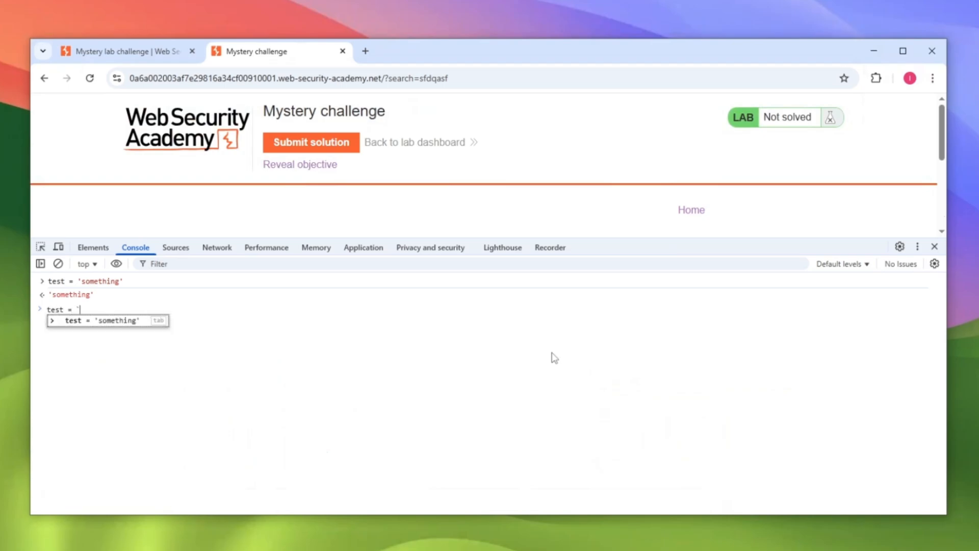
pyautogui.write('something `')
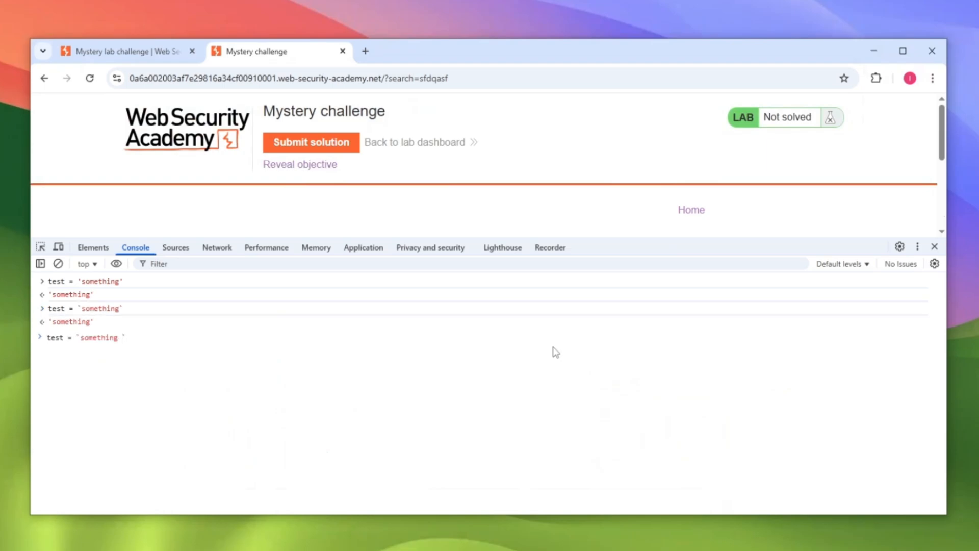
pyautogui.write('${}')
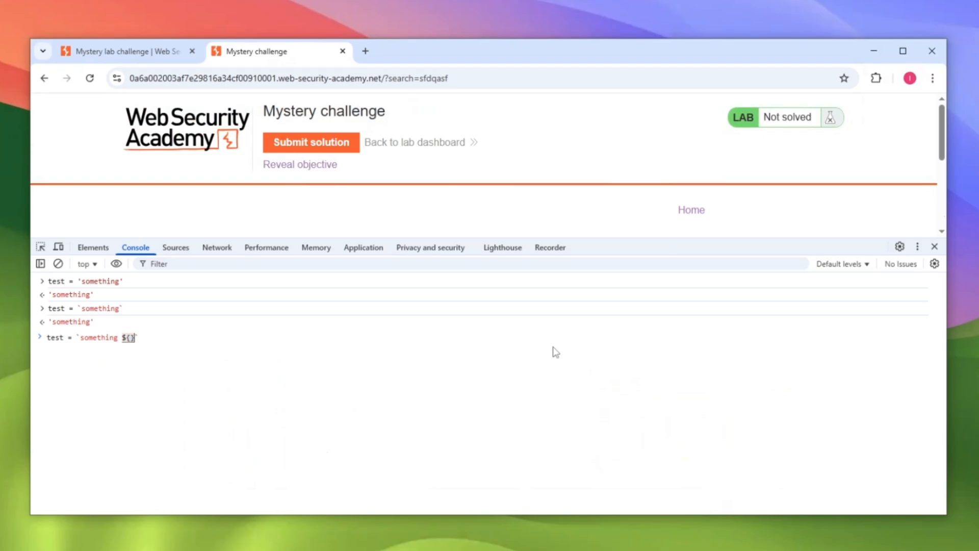
pyautogui.write('1')
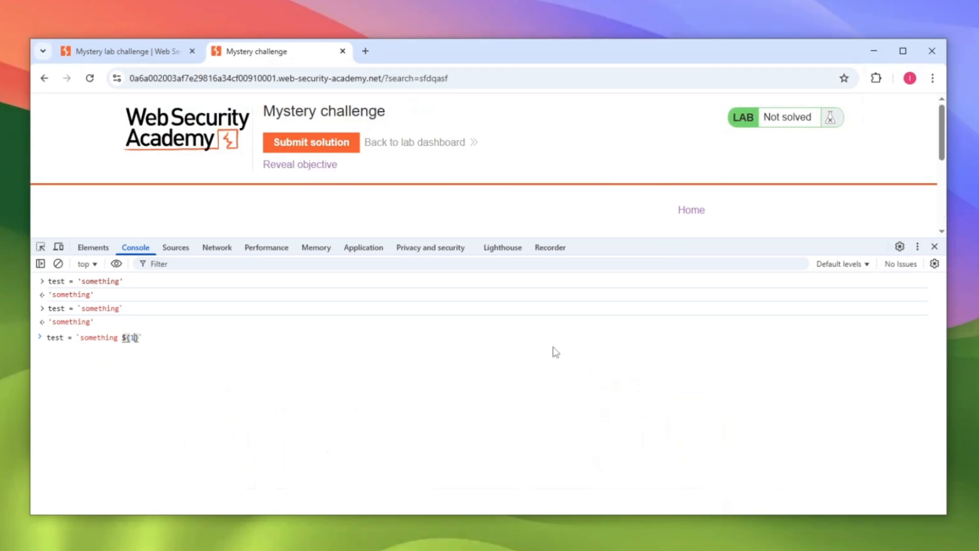
pyautogui.press('Enter')
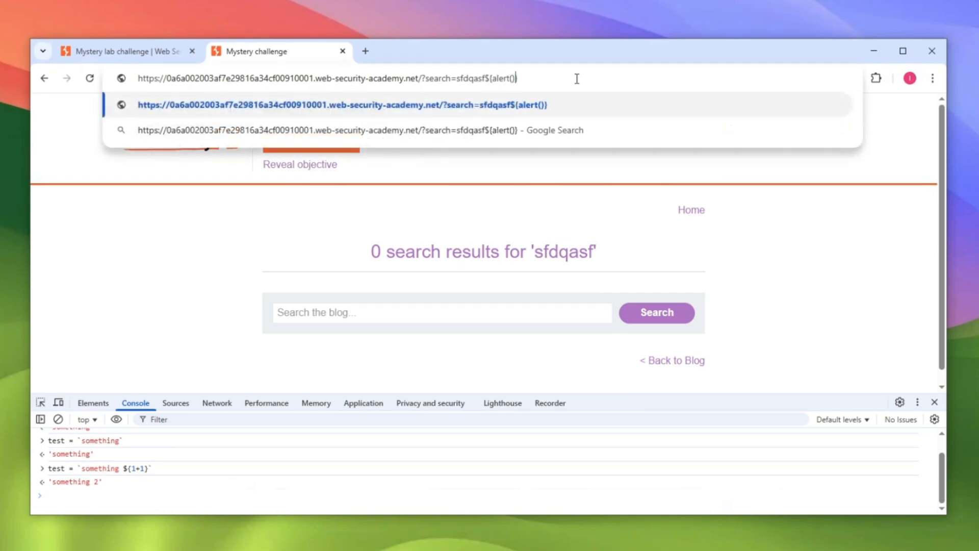
# Load the search URL with sfdqasf${alert()} injected, firing and dismissing the alert to solve the lab.
pyautogui.press('Enter')
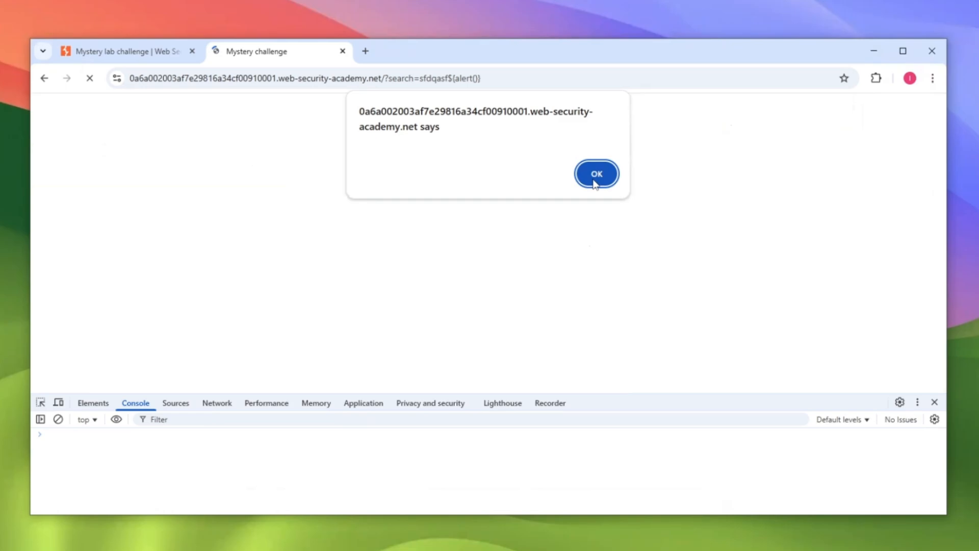
pyautogui.click(595, 174)
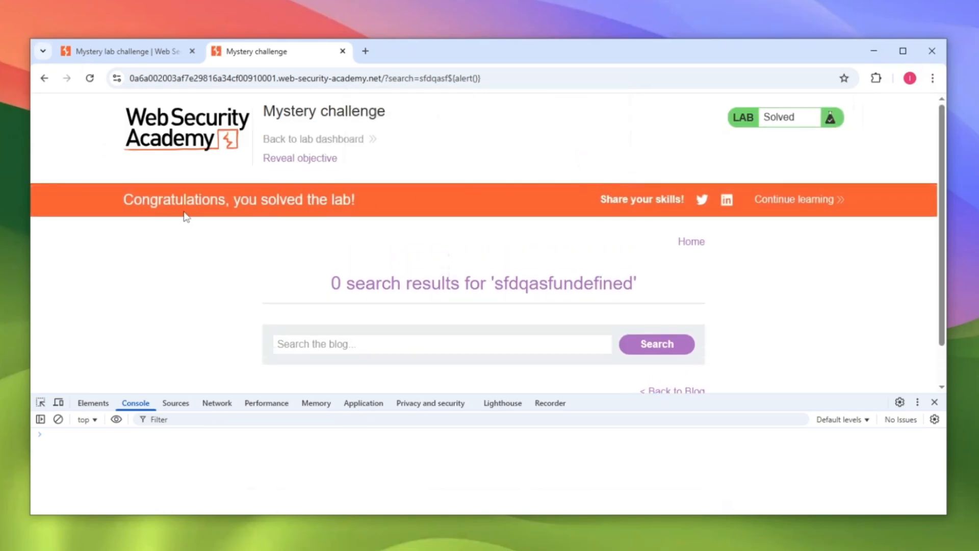
pyautogui.moveTo(271, 200)
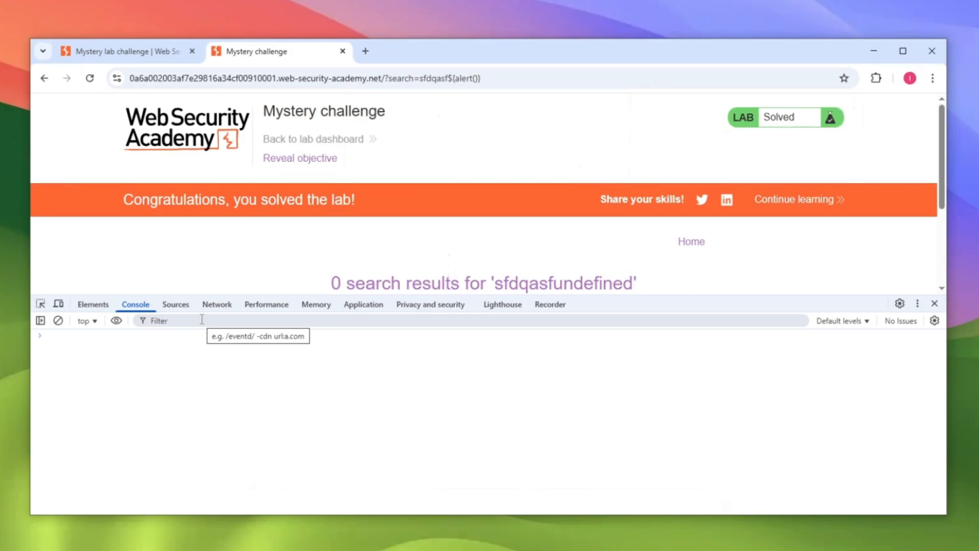
# Review the solved page's source, network and console, selecting the injected payload in the message string.
pyautogui.click(175, 304)
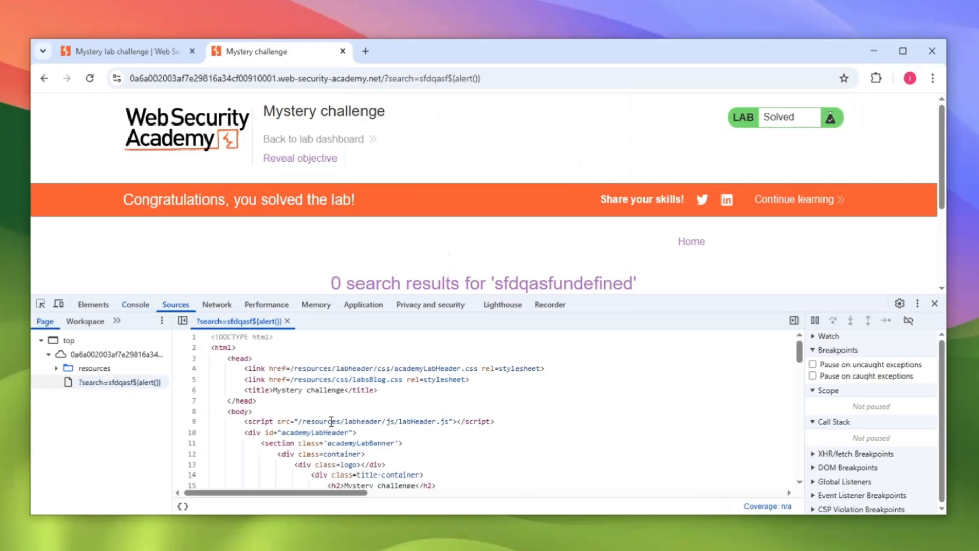
pyautogui.scroll(-3)
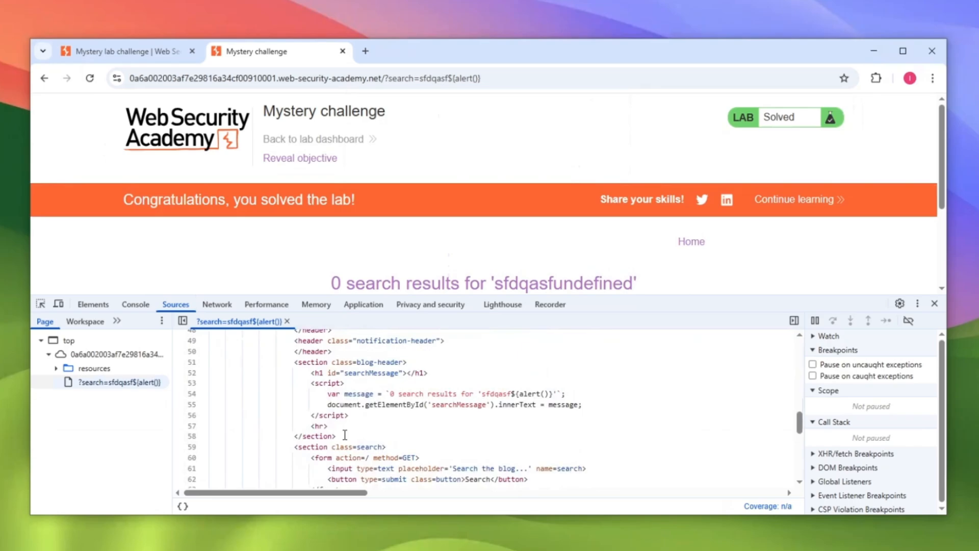
pyautogui.moveTo(638, 308)
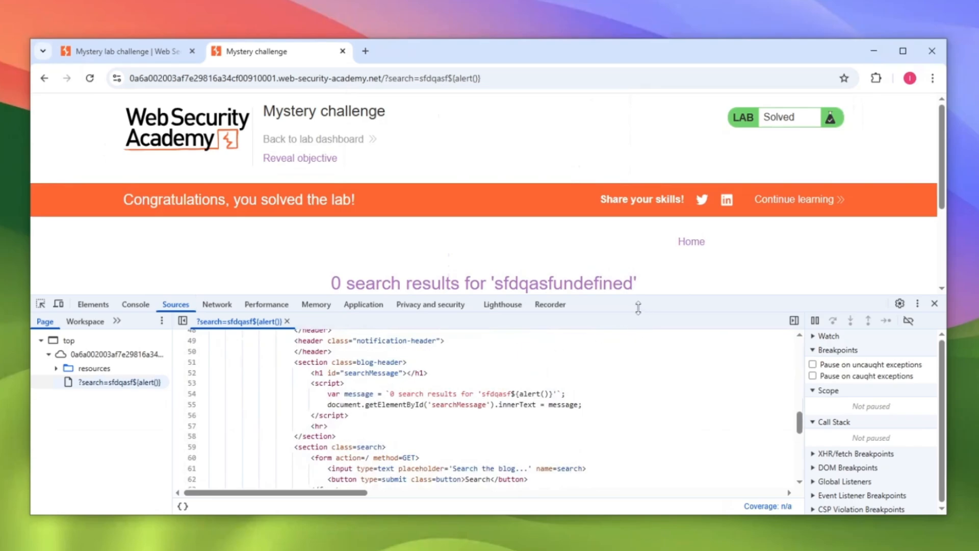
pyautogui.click(217, 304)
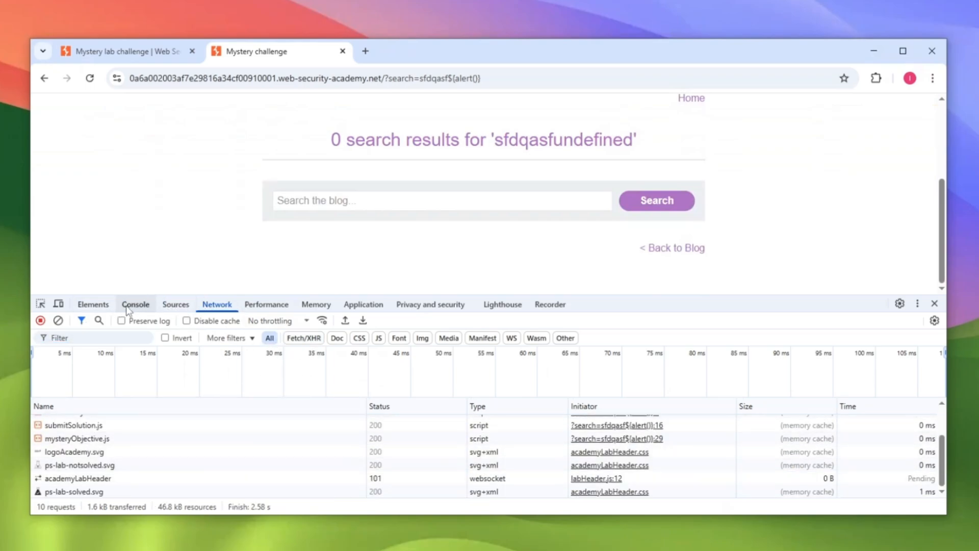
pyautogui.click(135, 304)
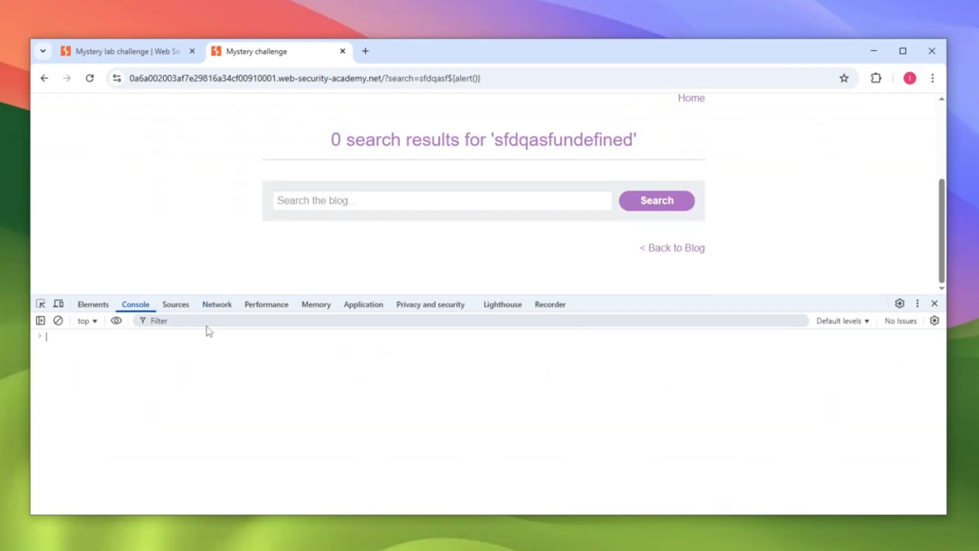
pyautogui.click(176, 304)
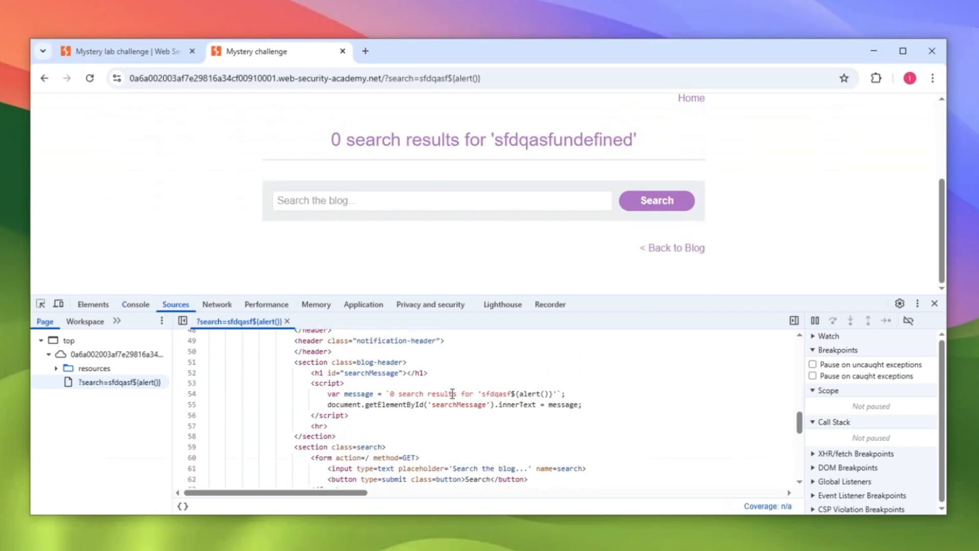
pyautogui.moveTo(478, 394); pyautogui.dragTo(560, 393)
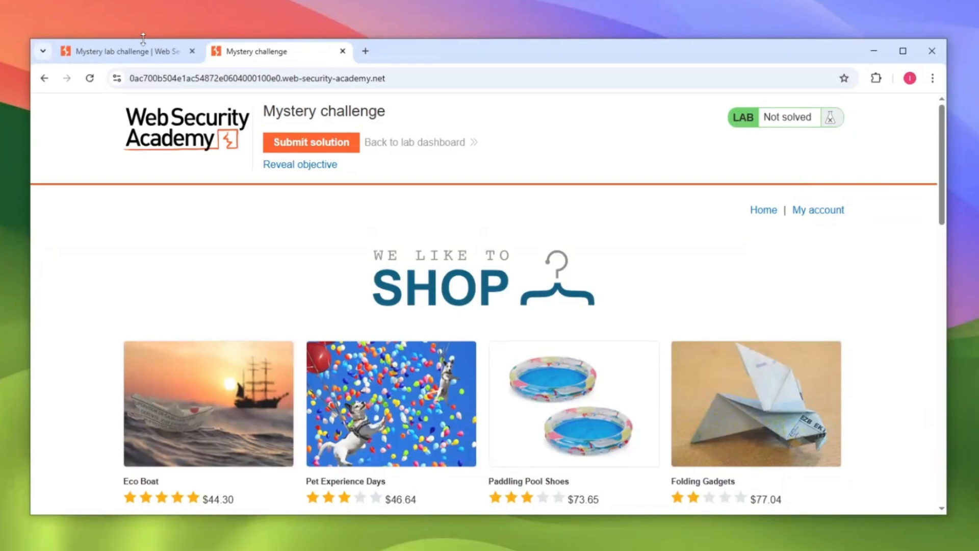
# Switch to the new shop lab and view the Eco Boat product details.
pyautogui.click(122, 51)
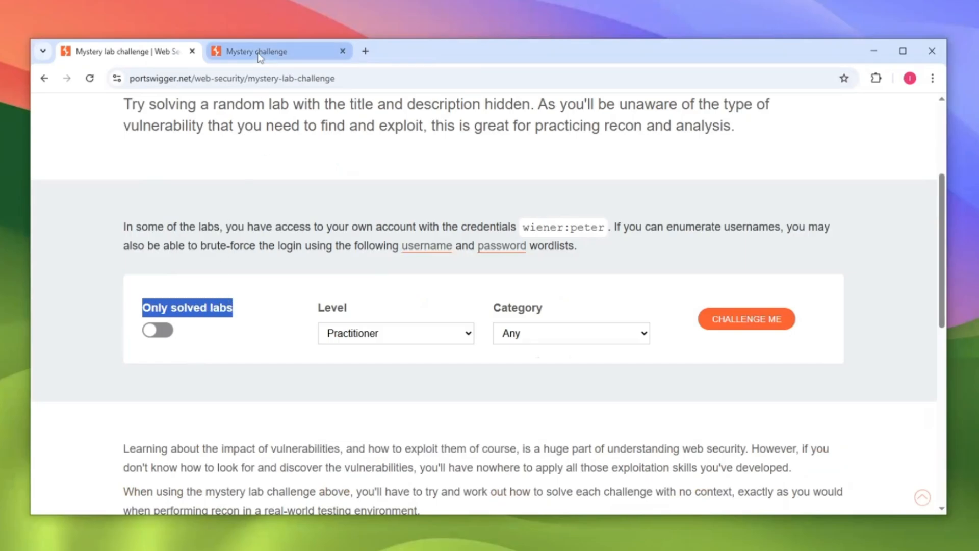
pyautogui.click(257, 51)
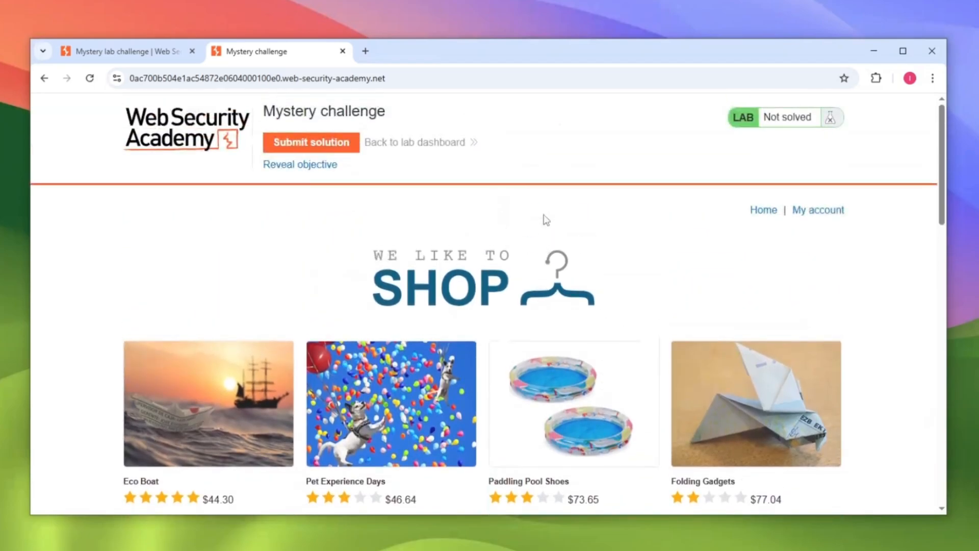
pyautogui.click(209, 399)
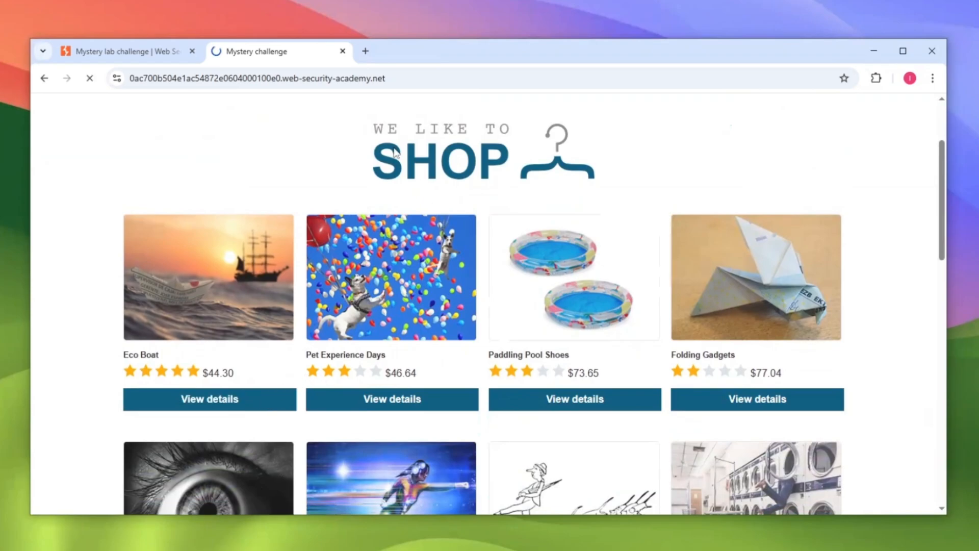
pyautogui.click(209, 398)
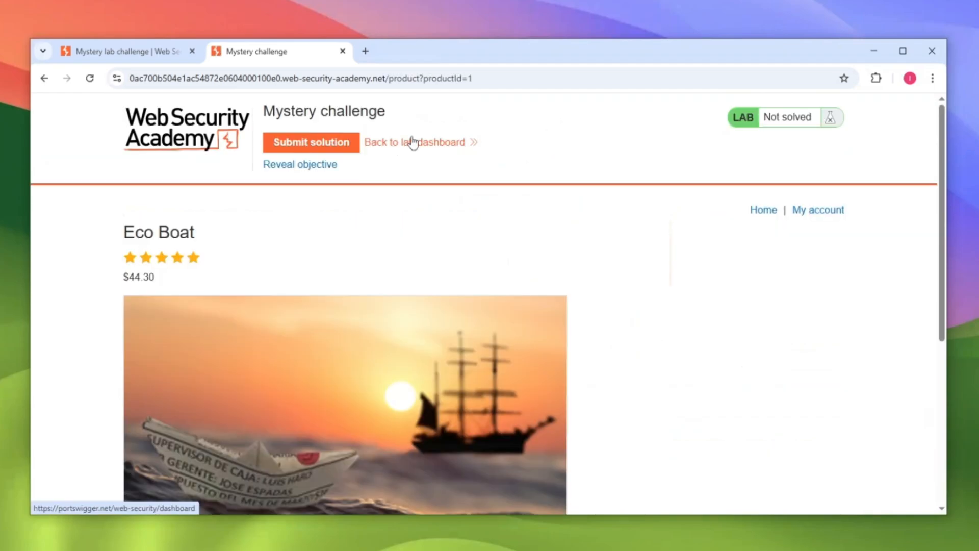
pyautogui.scroll(-3)
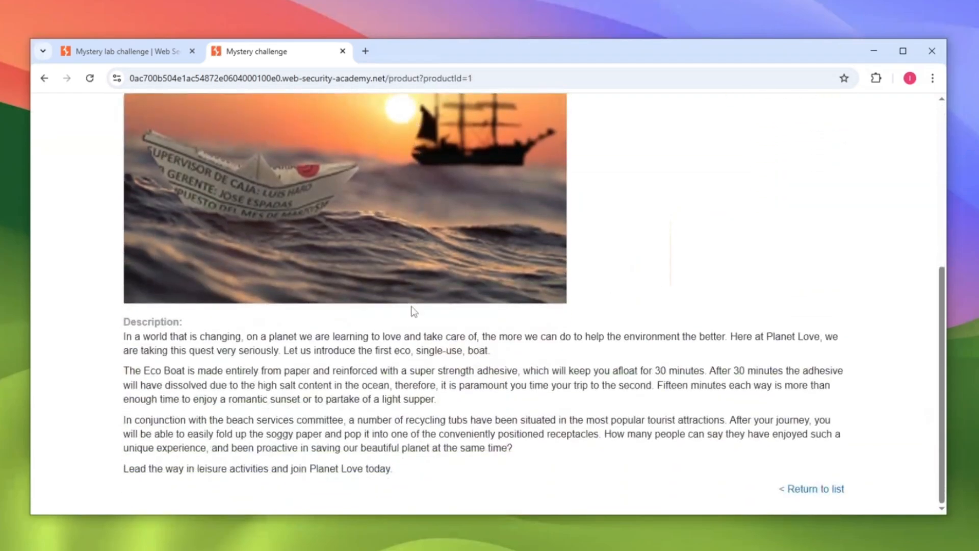
# Look at the login page via My account, then return to the shop's product grid.
pyautogui.click(813, 488)
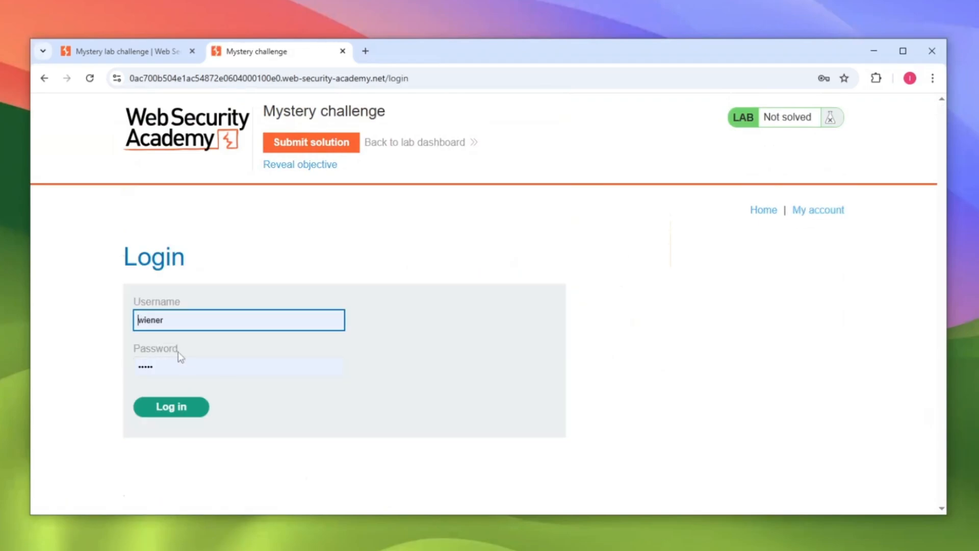
pyautogui.click(171, 406)
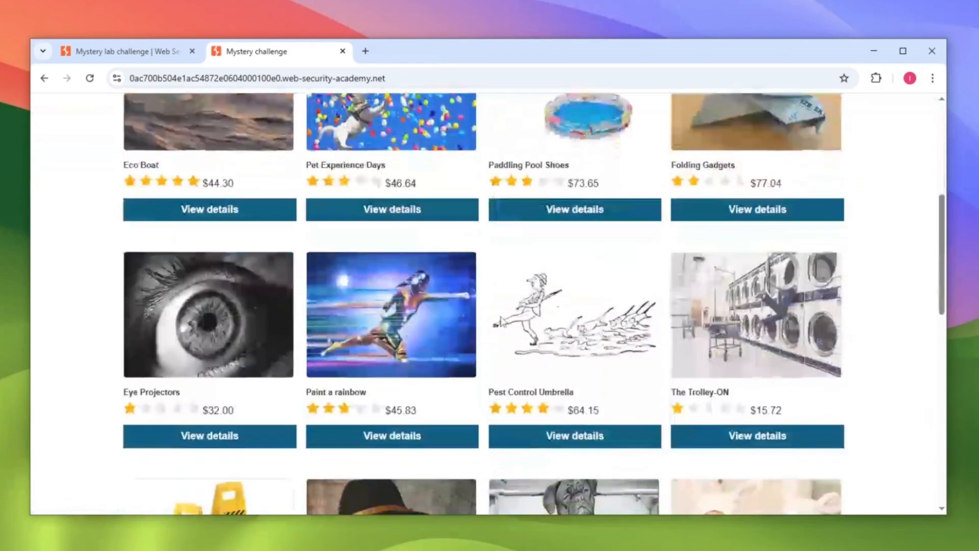
pyautogui.scroll(3)
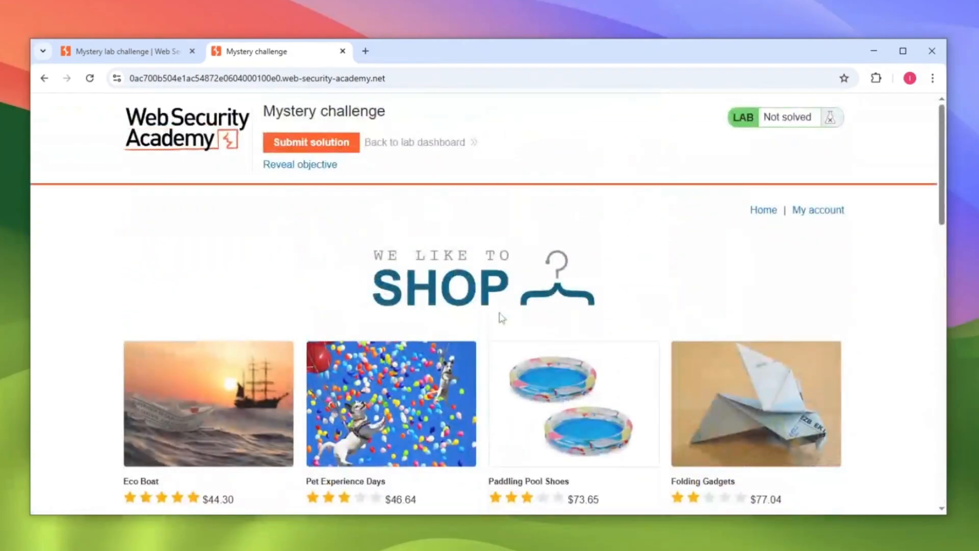
pyautogui.scroll(-3)
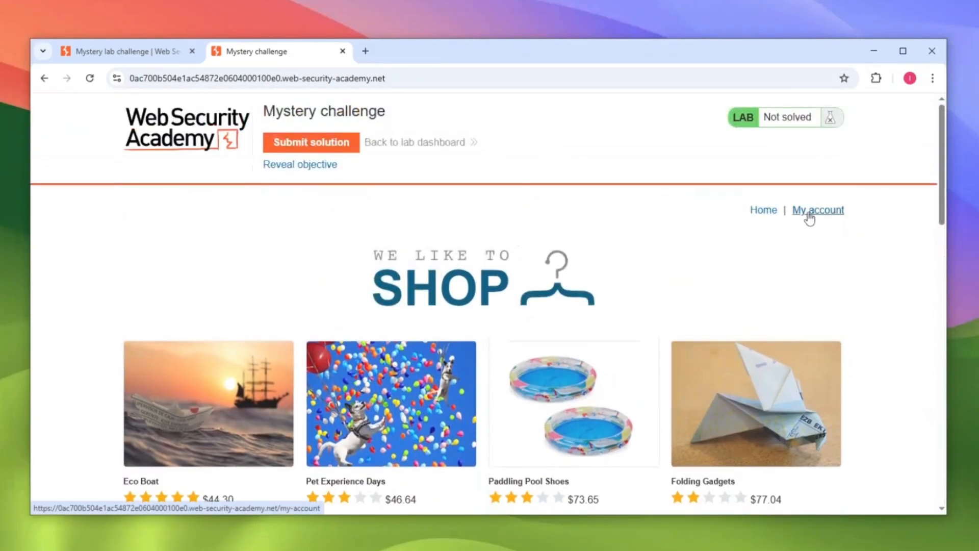
# Log in as wiener, dismiss Chrome's password warning, and bring up DevTools on My Account.
pyautogui.click(818, 210)
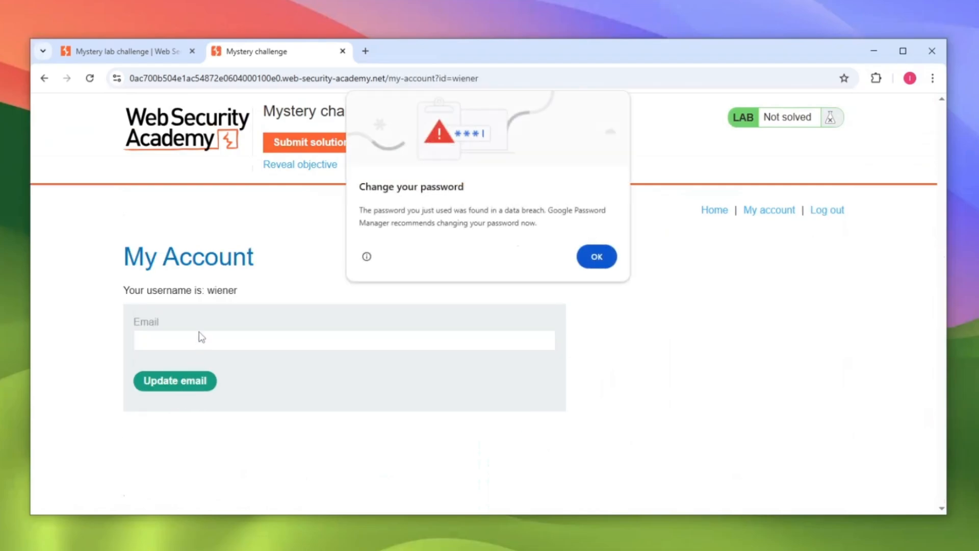
pyautogui.click(596, 256)
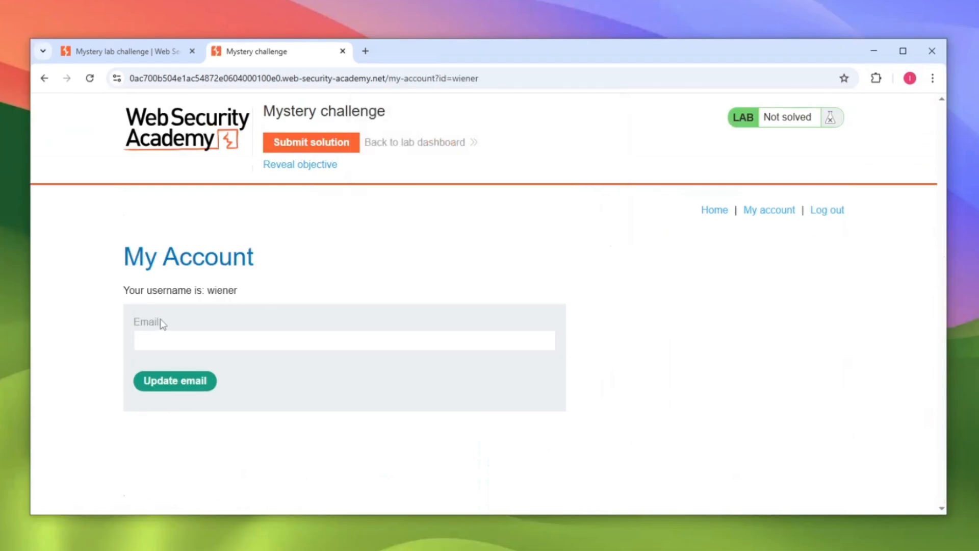
pyautogui.doubleClick(146, 321)
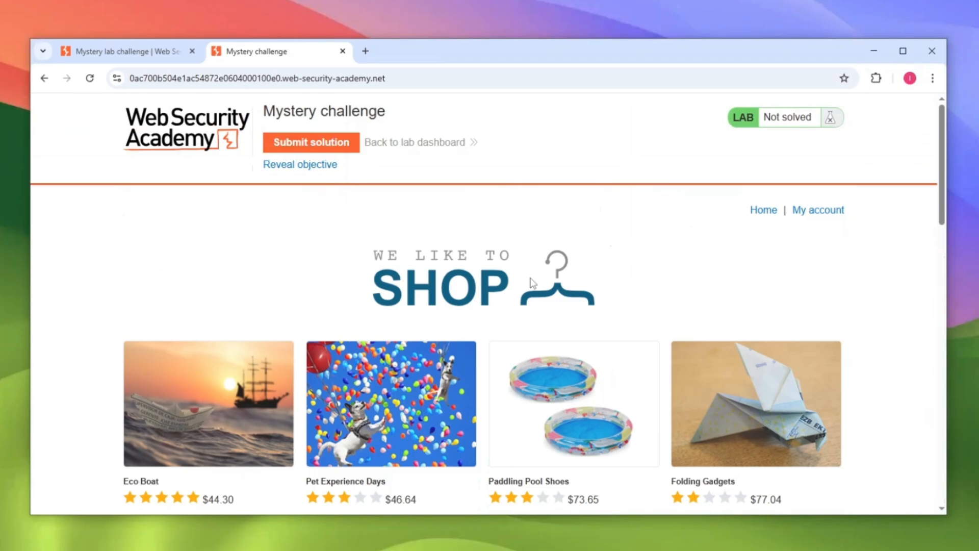
pyautogui.scroll(-3)
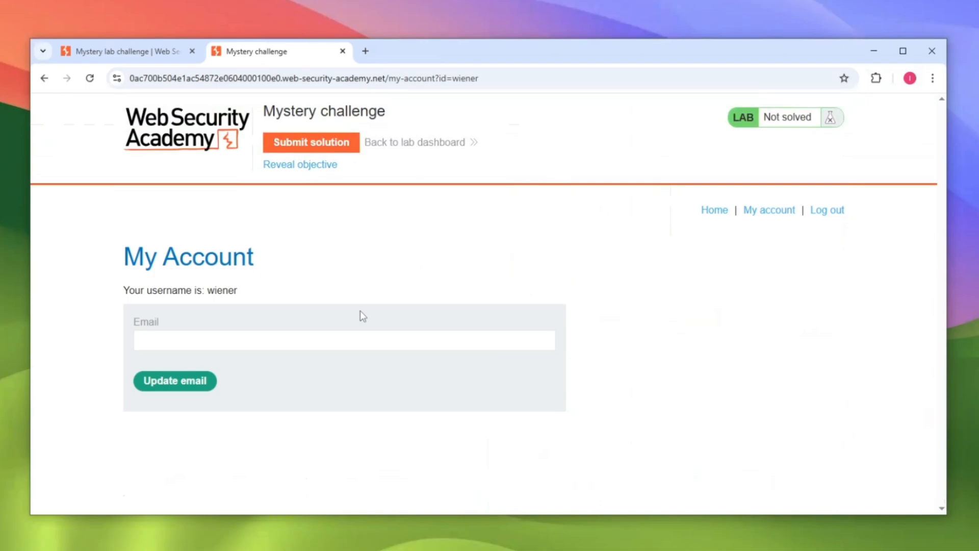
pyautogui.moveTo(181, 207)
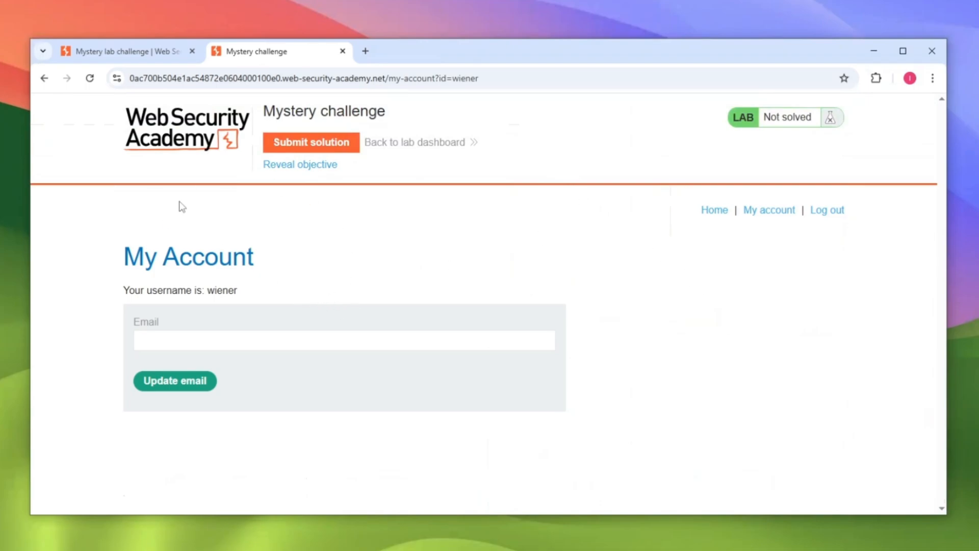
pyautogui.moveTo(247, 283)
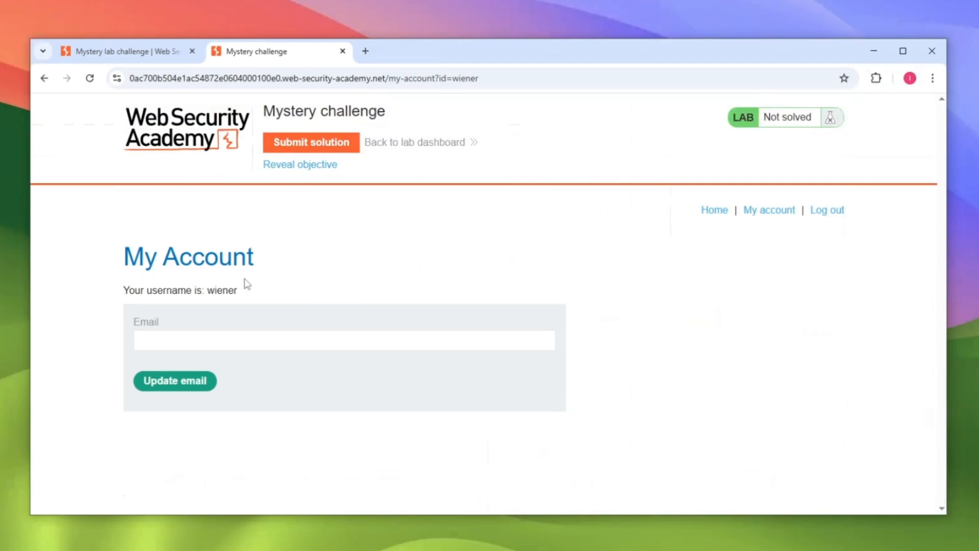
pyautogui.click(174, 380)
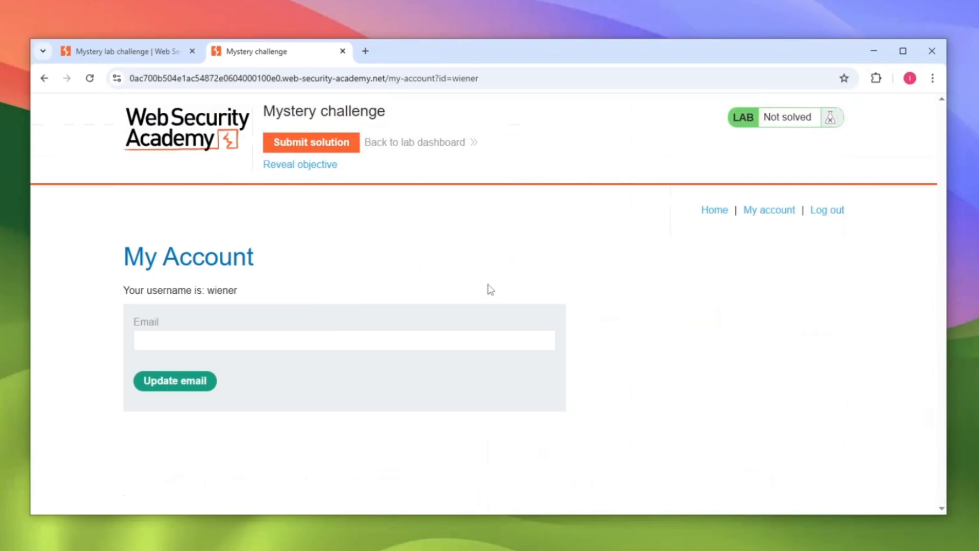
pyautogui.press('F12')
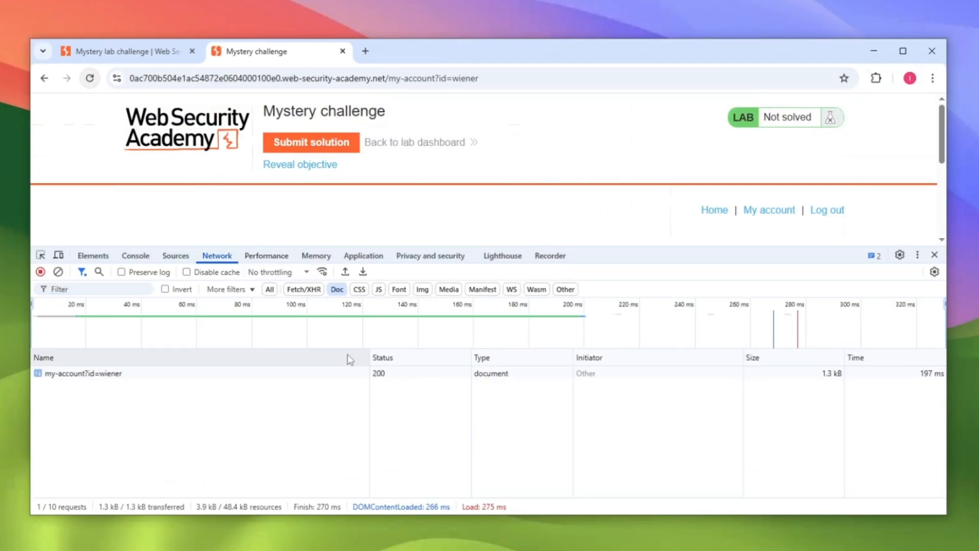
# View the request headers of the my-account?id=wiener request to find the session cookie.
pyautogui.click(84, 373)
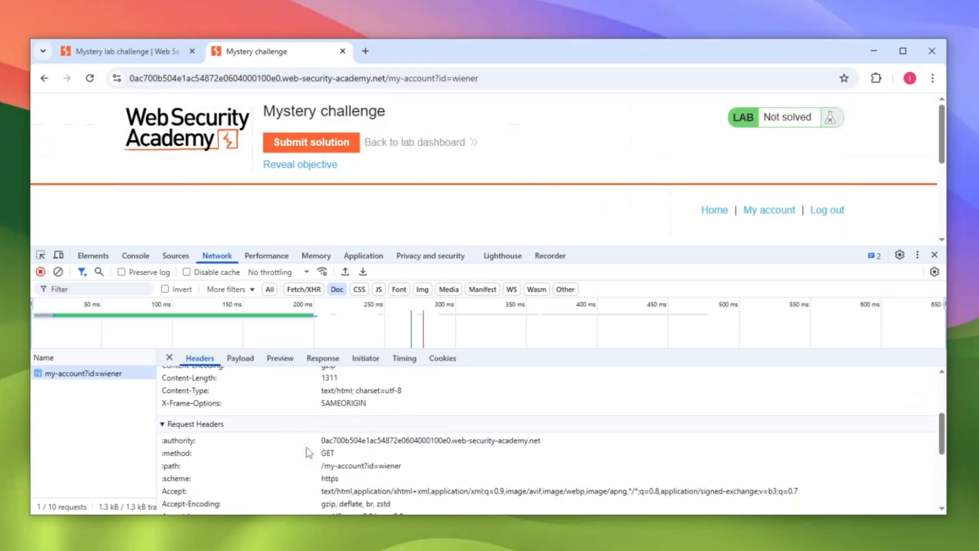
pyautogui.click(191, 403)
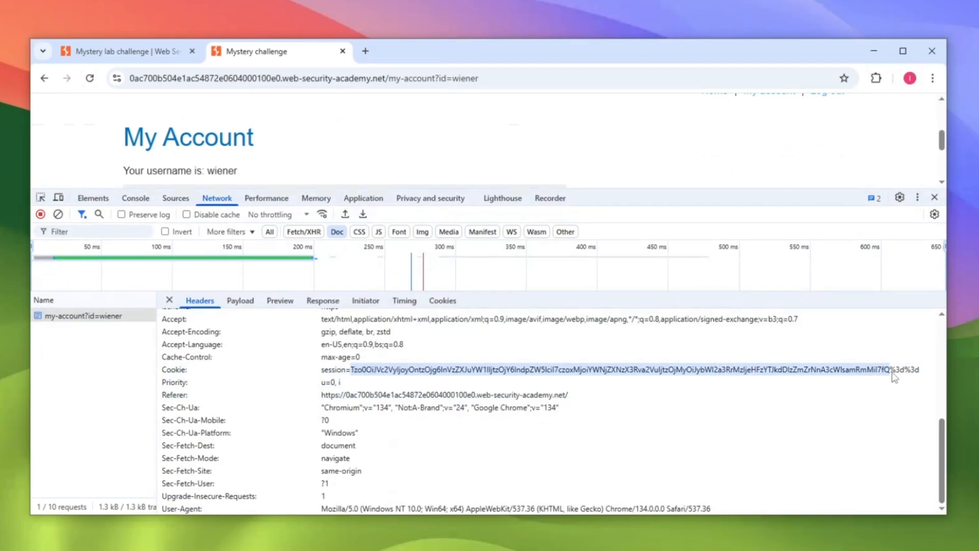
pyautogui.moveTo(884, 386)
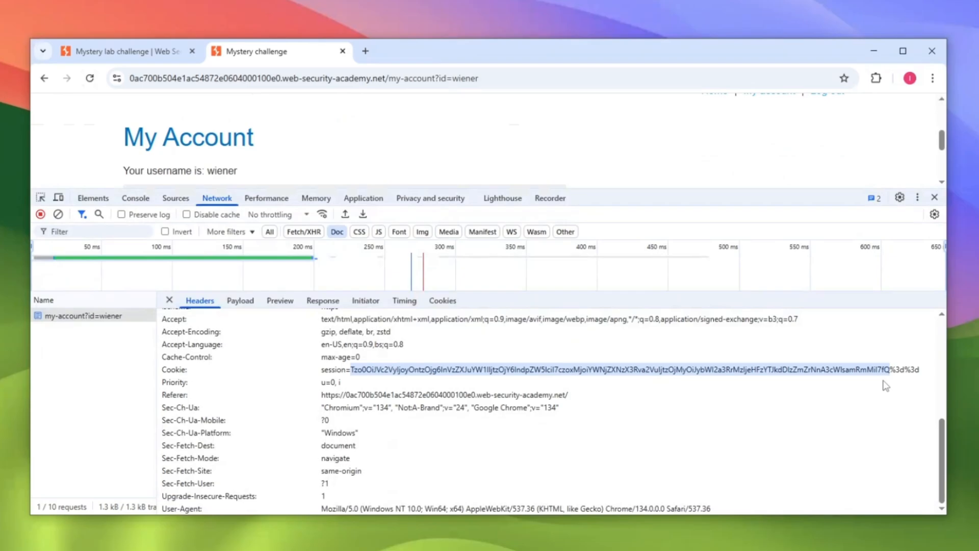
pyautogui.moveTo(468, 384)
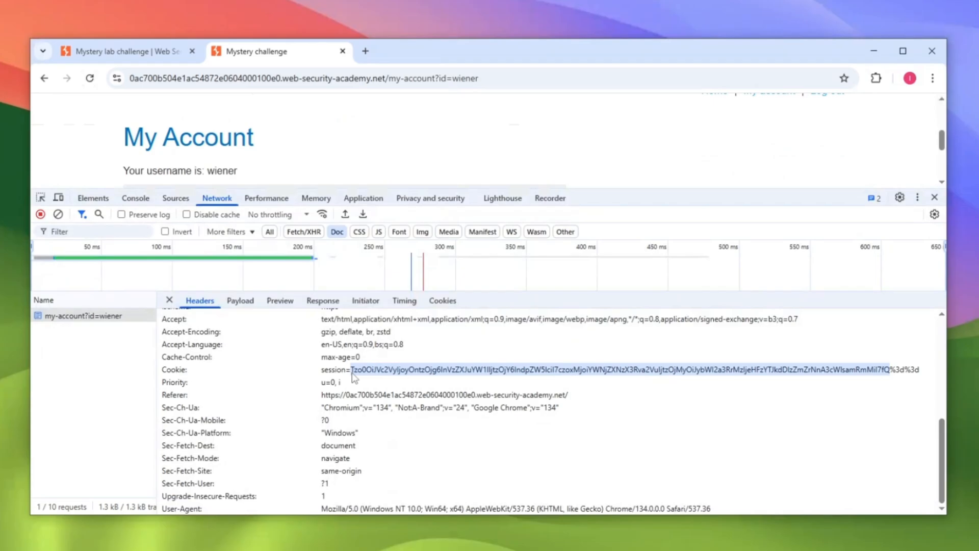
pyautogui.moveTo(350, 133)
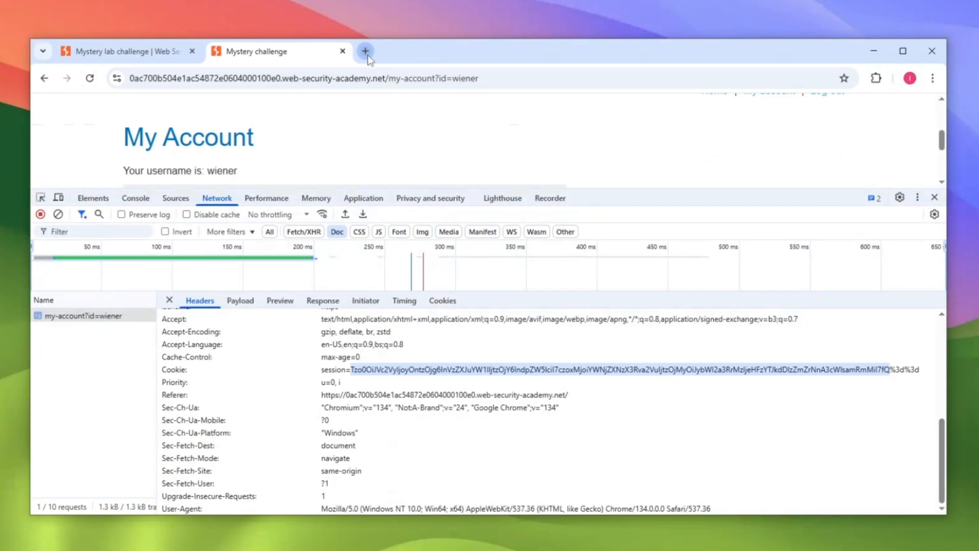
# Decode the copied session cookie on base64decode.org in a new tab.
pyautogui.click(365, 51)
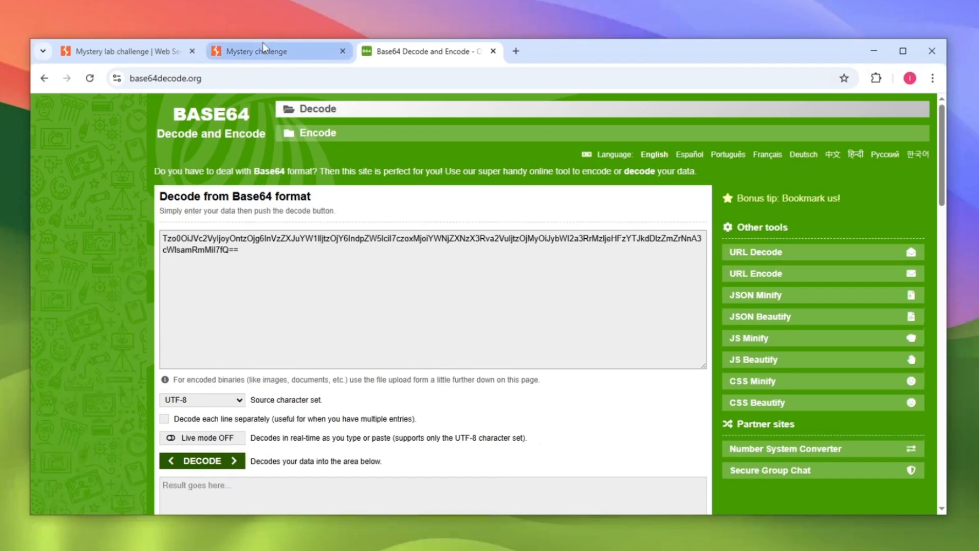
pyautogui.click(266, 51)
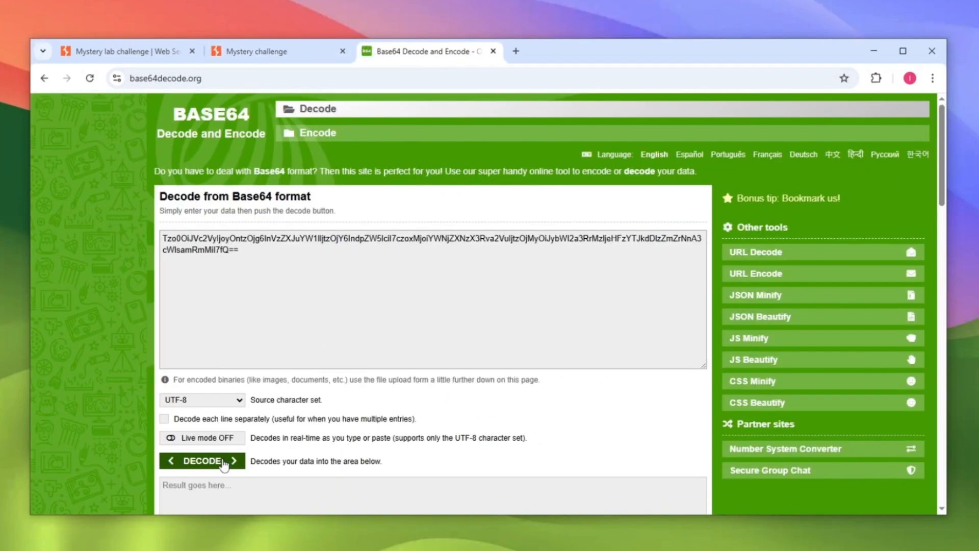
pyautogui.click(201, 461)
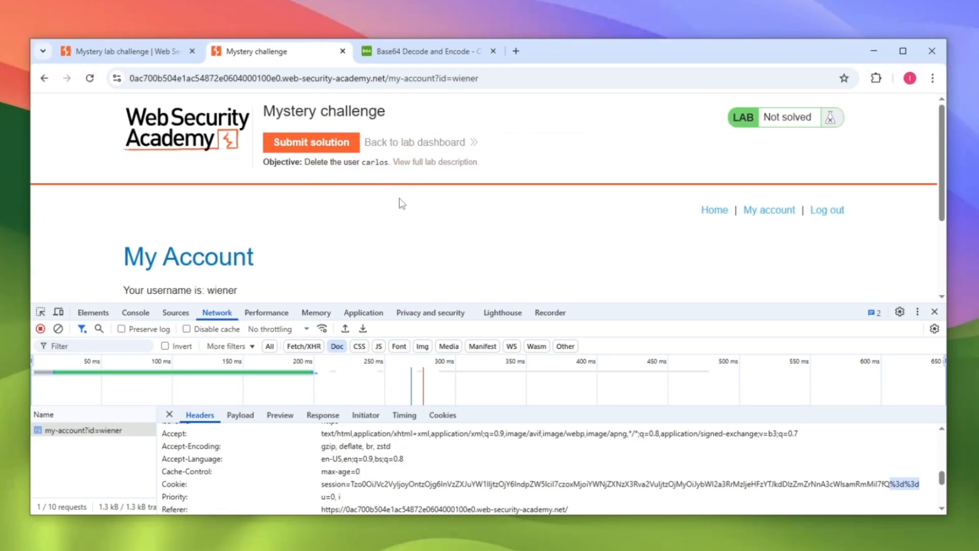
pyautogui.moveTo(423, 180)
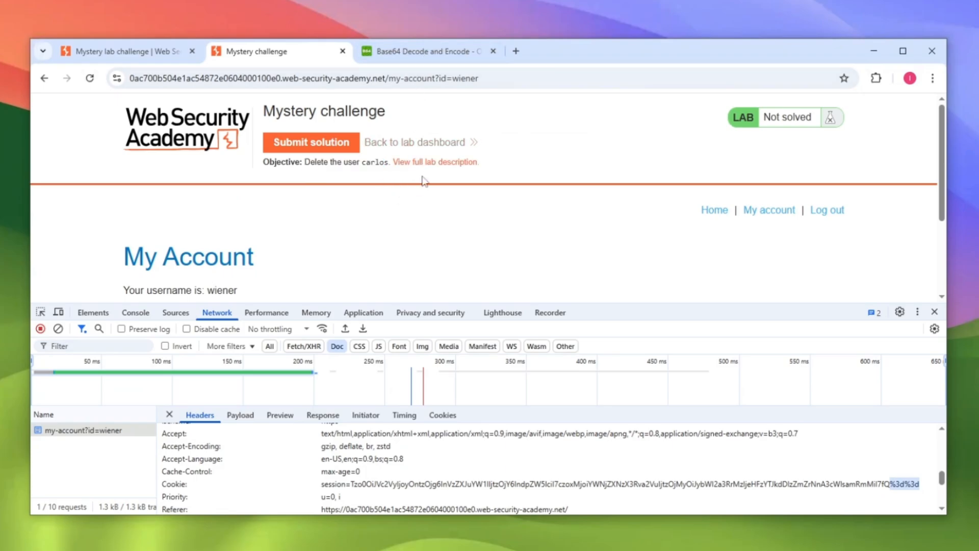
# Change the serialized username from wiener to s:13:"administrator" in the encoder input.
pyautogui.click(429, 51)
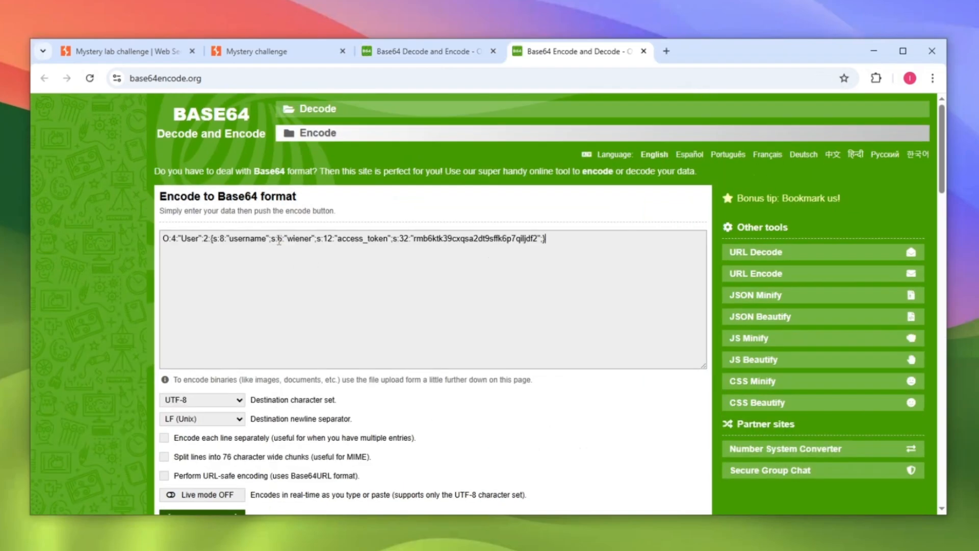
pyautogui.doubleClick(299, 239)
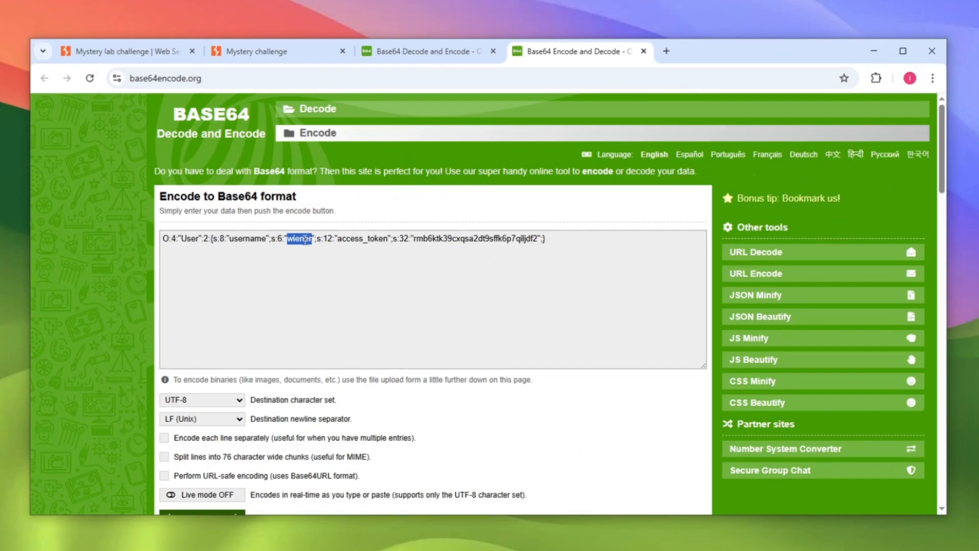
pyautogui.write('administrator')
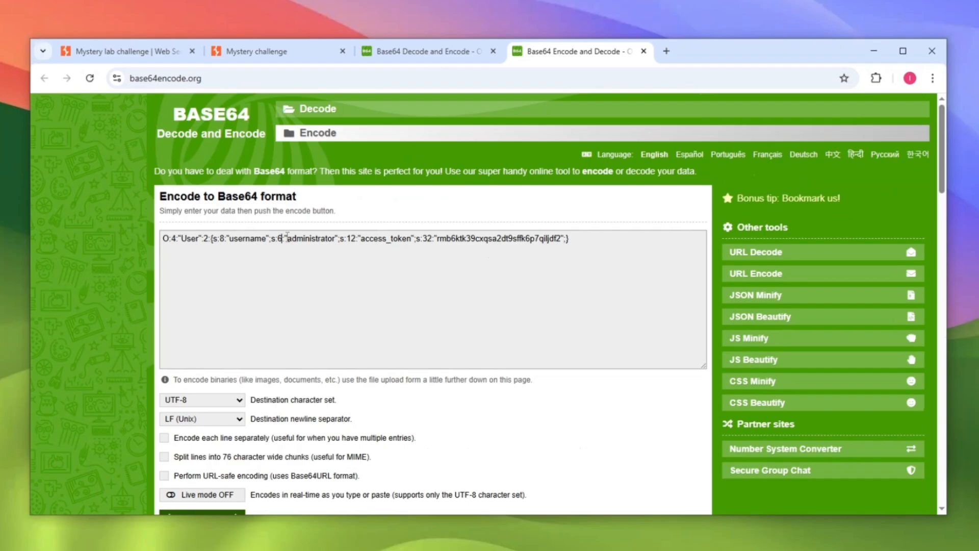
pyautogui.doubleClick(308, 239)
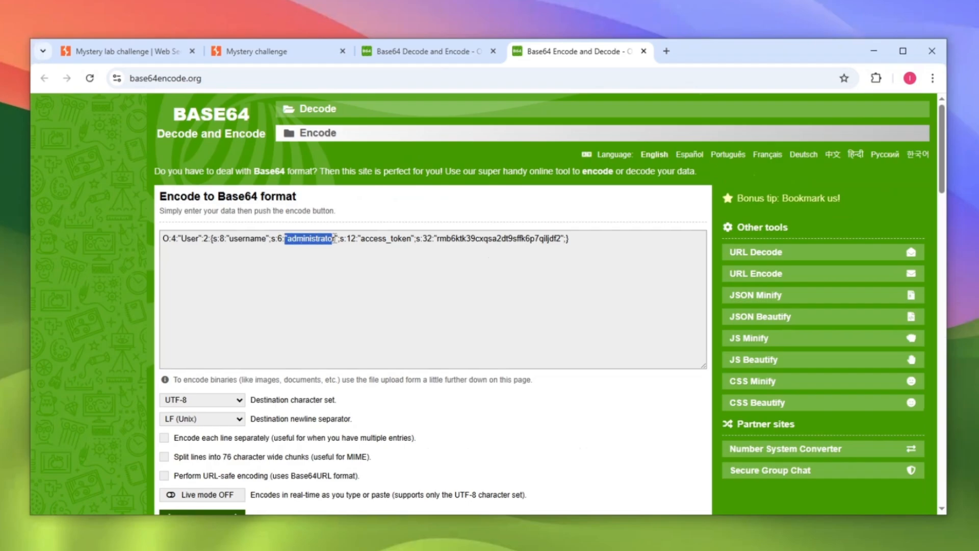
pyautogui.click(297, 243)
pyautogui.write('13')
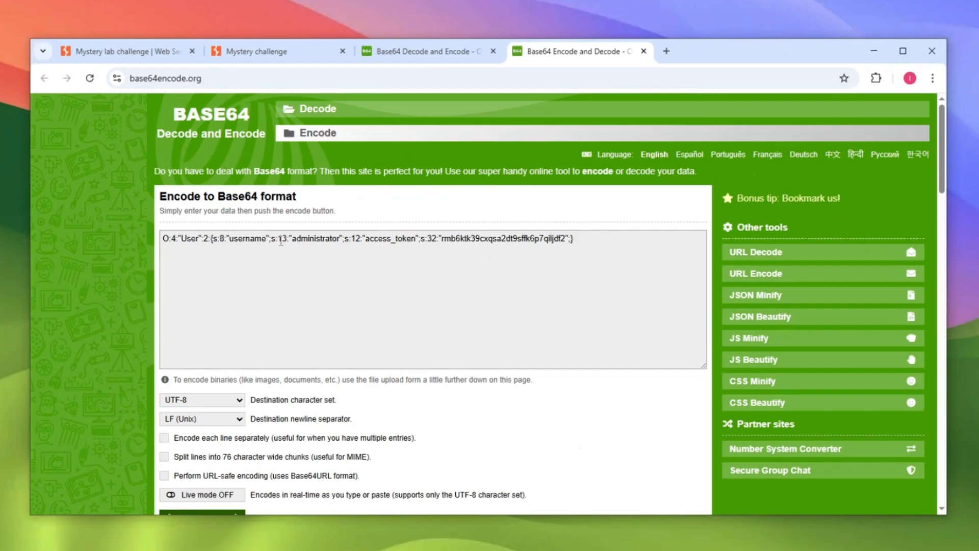
pyautogui.doubleClick(281, 239)
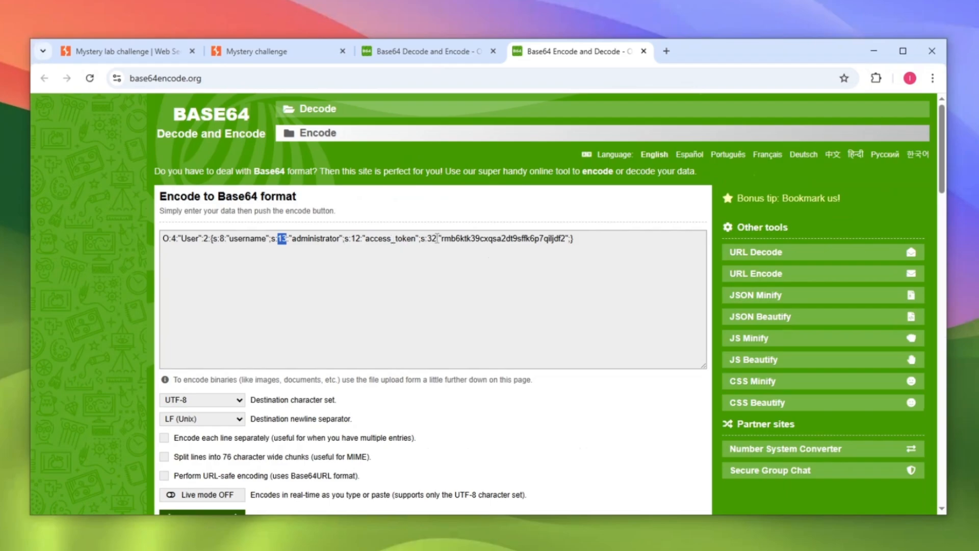
pyautogui.moveTo(440, 238); pyautogui.dragTo(569, 238)
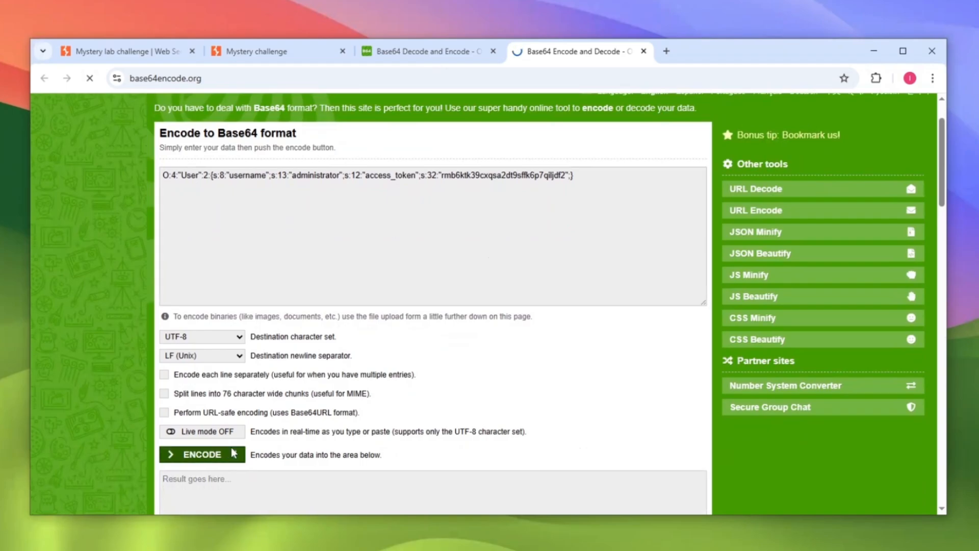
# Encode the administrator object and set document.cookie='session=<base64>; path=/;' in the Console.
pyautogui.click(202, 454)
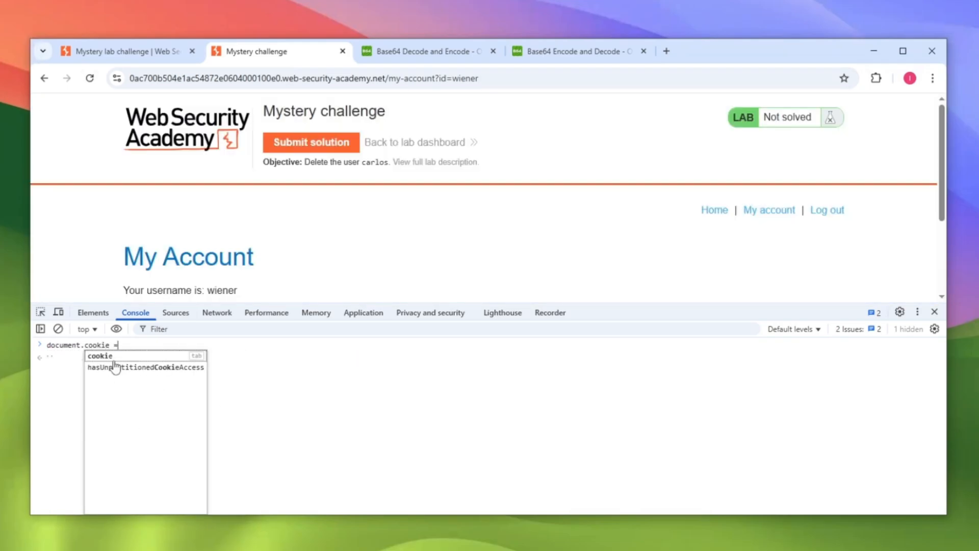
pyautogui.write("'session=")
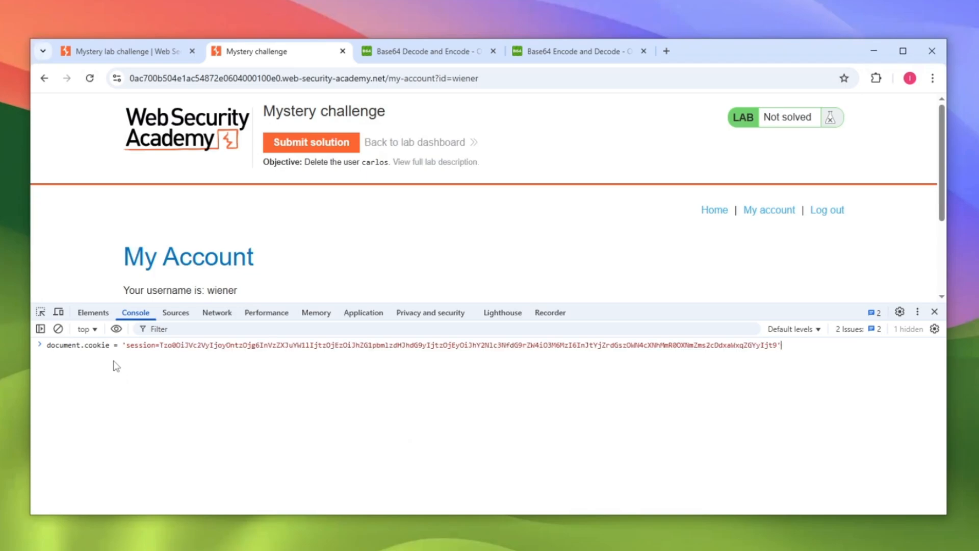
pyautogui.write('; path=')
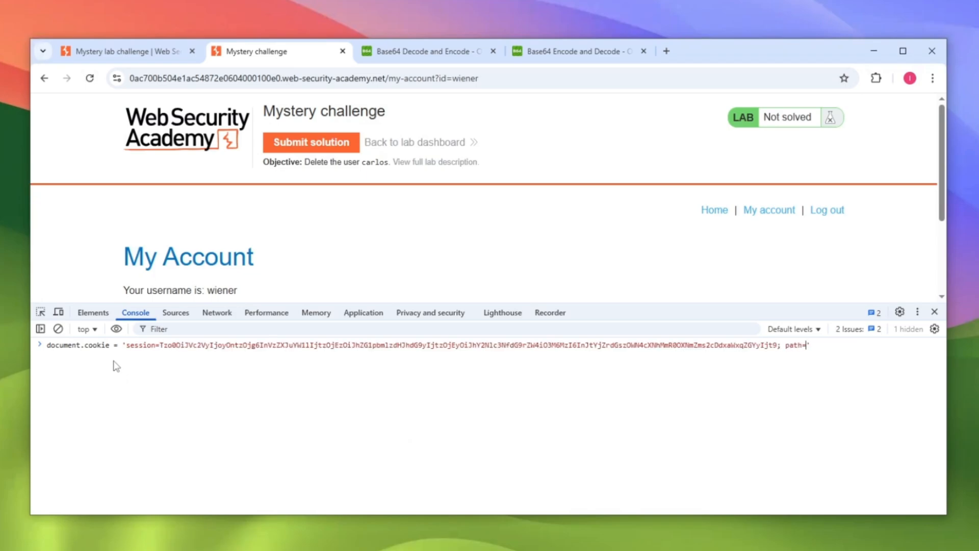
pyautogui.write('/;')
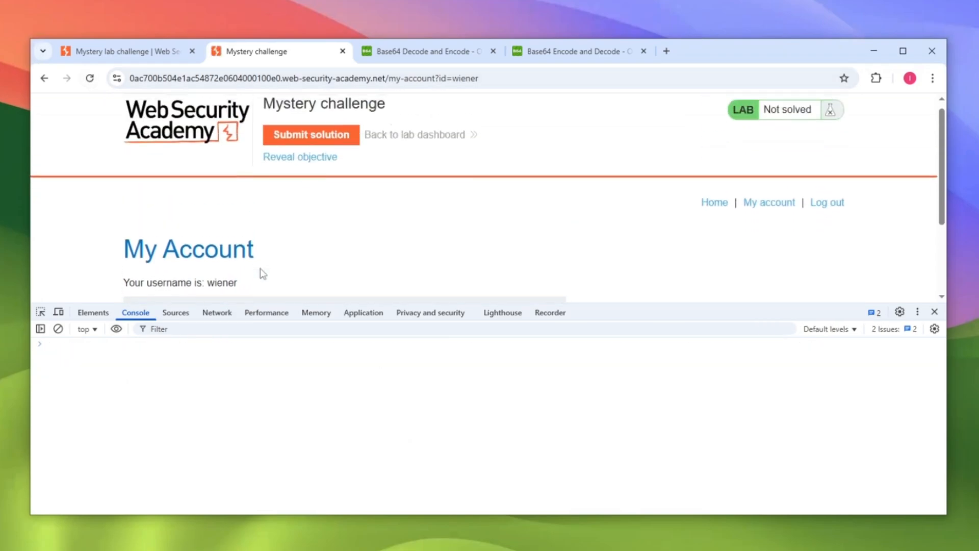
# Inspect the account-page requests in Network to check the forged session cookie was sent.
pyautogui.scroll(-3)
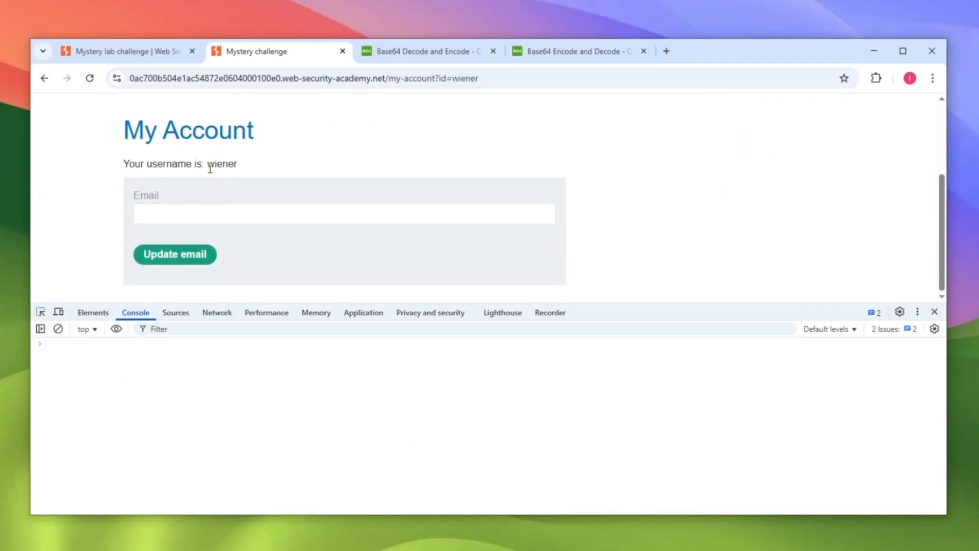
pyautogui.click(217, 312)
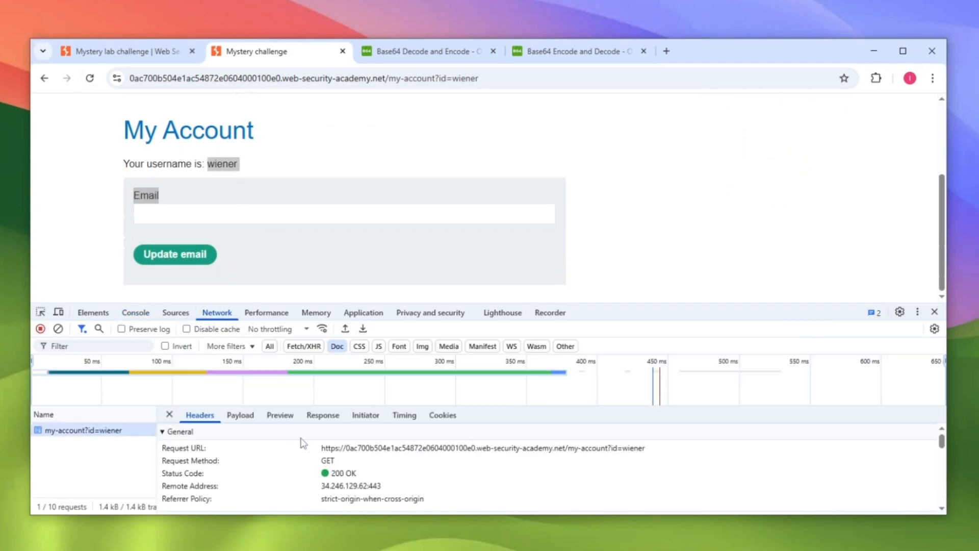
pyautogui.scroll(-3)
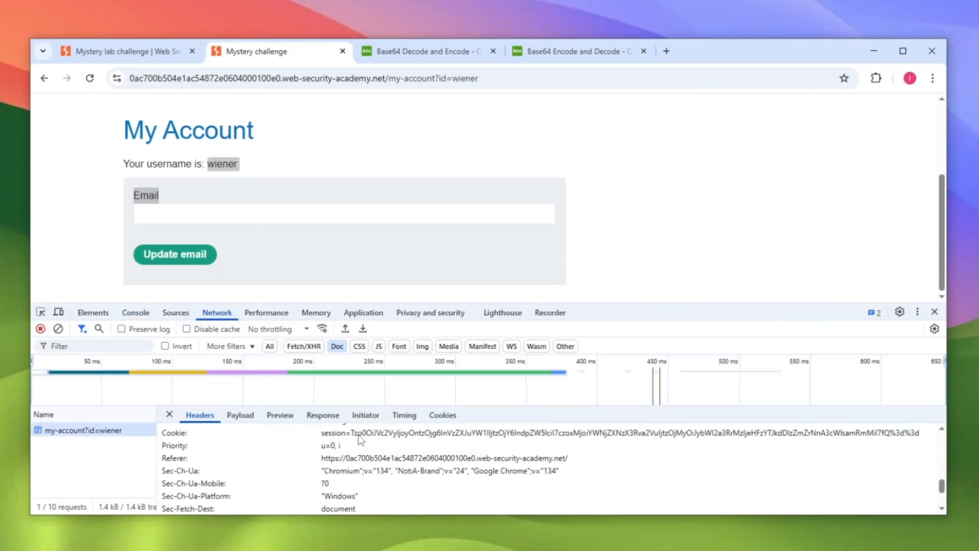
pyautogui.click(117, 78)
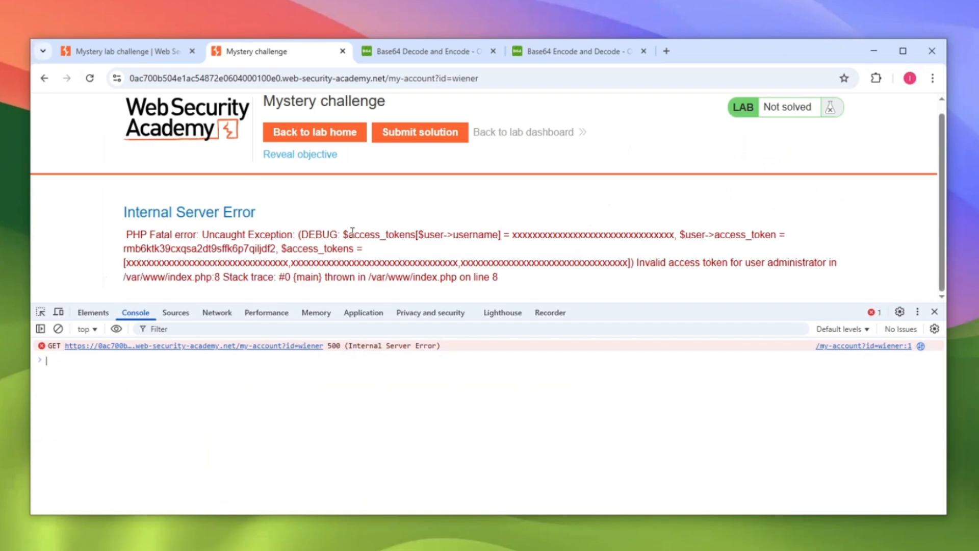
# Note the access_tokens leak in the PHP error and return to the base64 encoder.
pyautogui.doubleClick(384, 234)
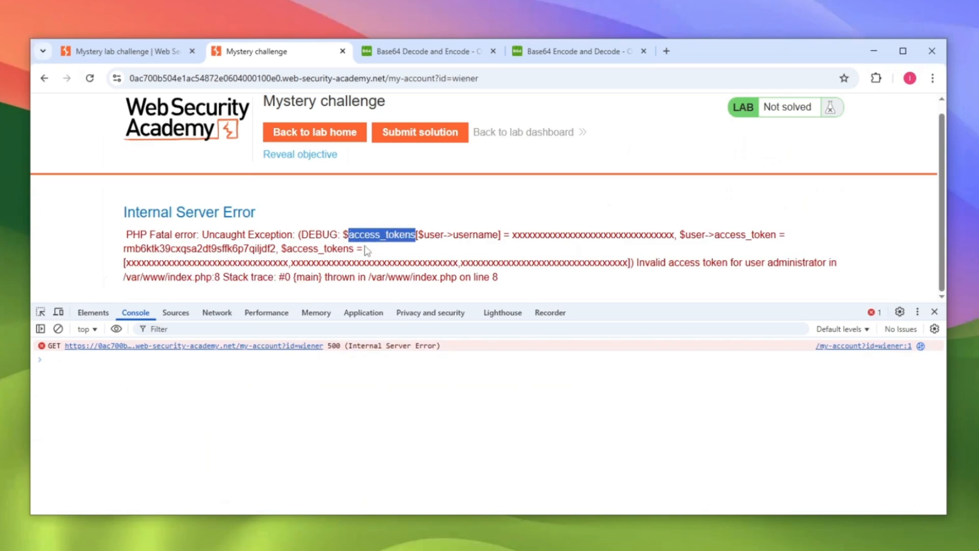
pyautogui.moveTo(388, 260)
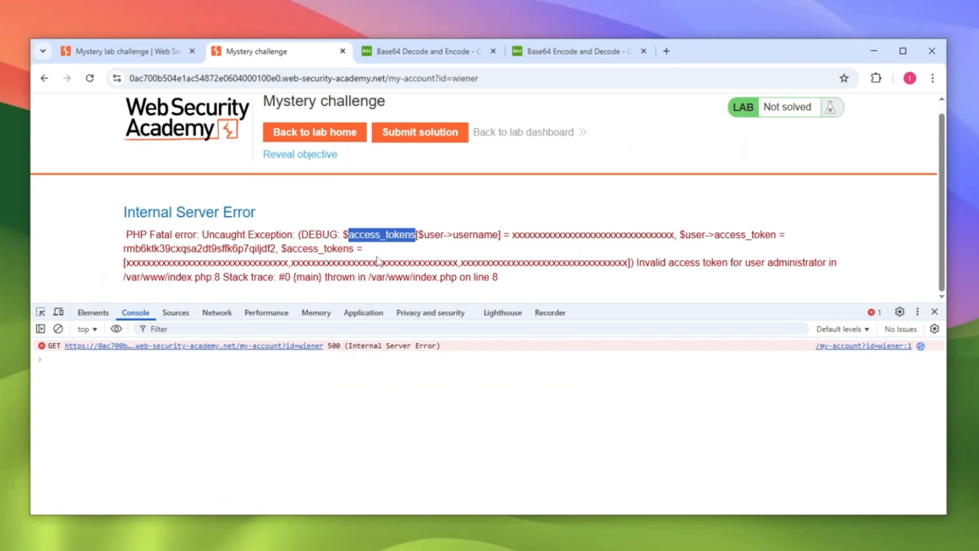
pyautogui.moveTo(615, 188)
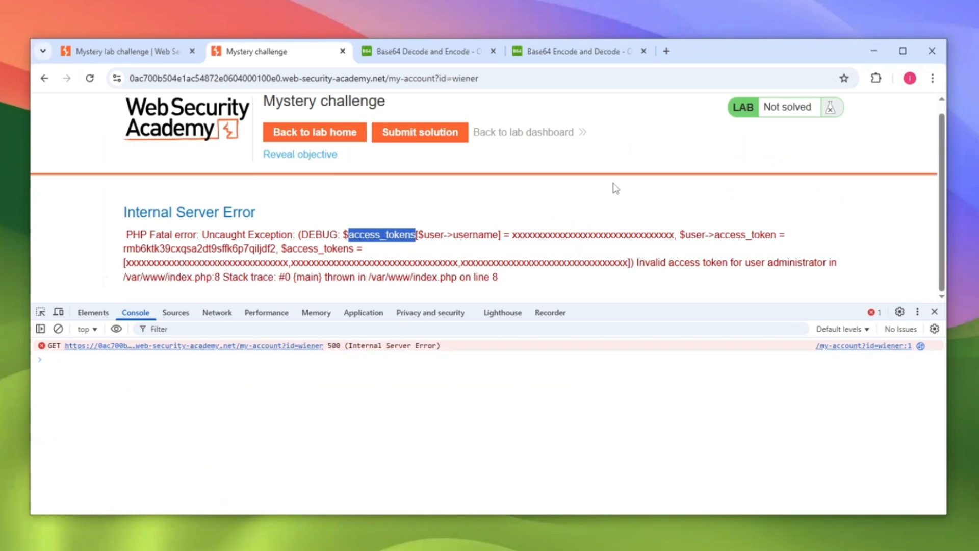
pyautogui.click(576, 51)
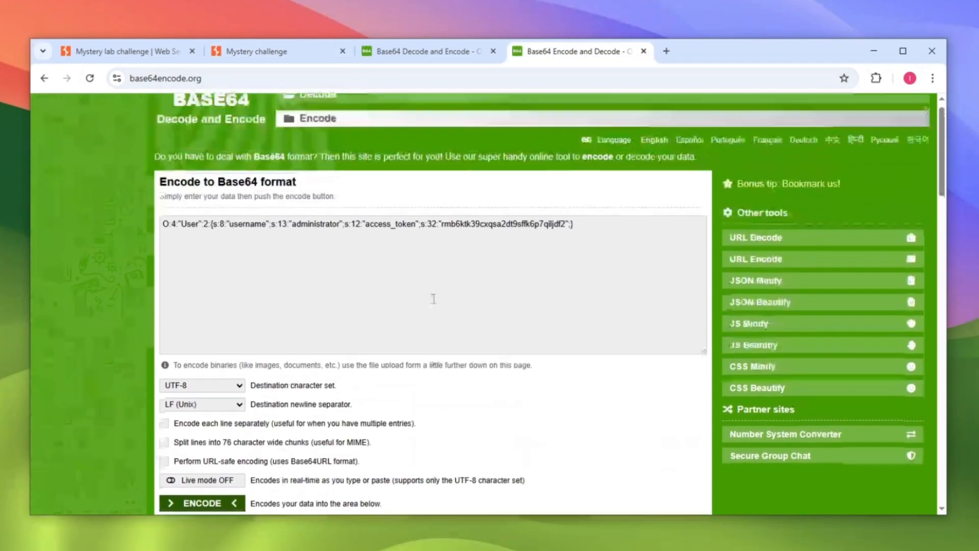
# Replace the access_token value with the leaked one, re-encode, and return to the lab.
pyautogui.moveTo(440, 223); pyautogui.dragTo(543, 223)
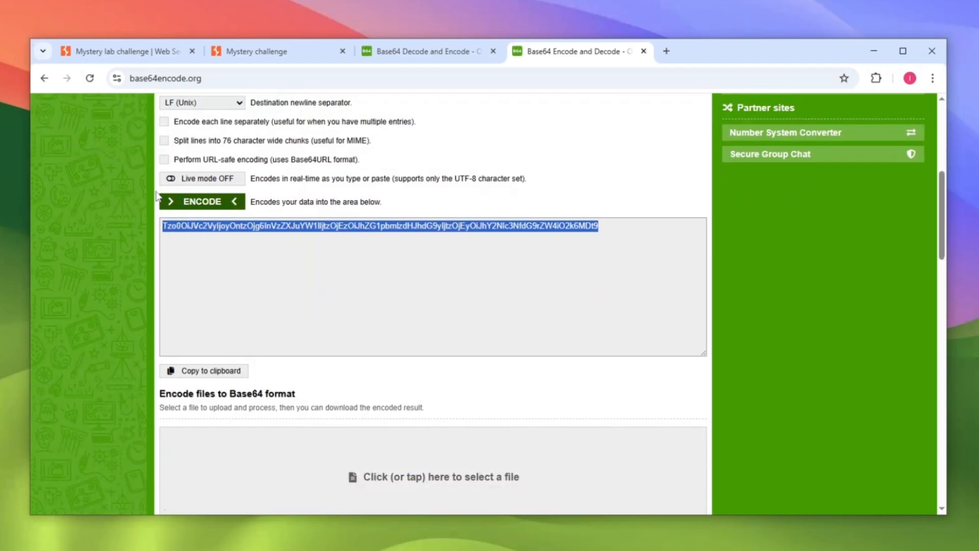
pyautogui.click(256, 51)
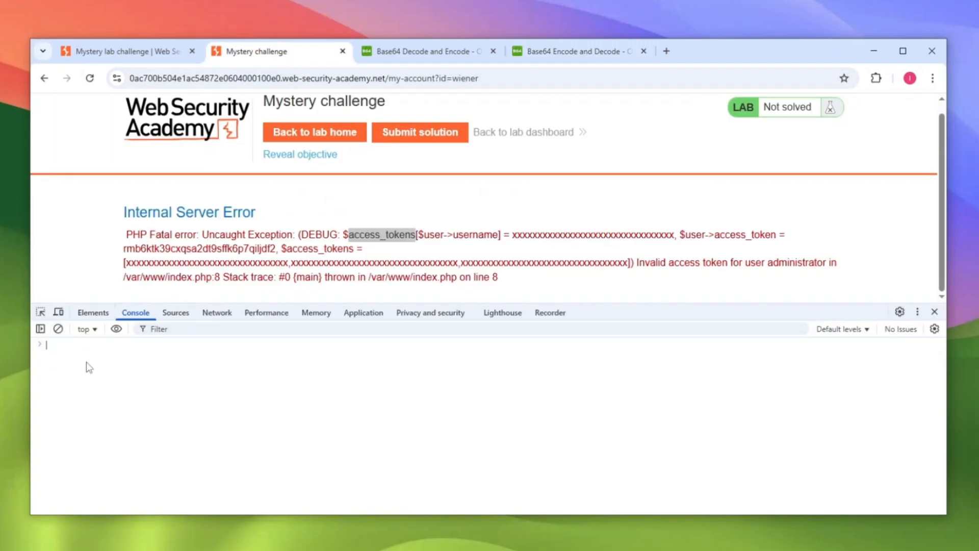
# Clear the site's stored cookies and set the session cookie to the new encoded value.
pyautogui.click(117, 78)
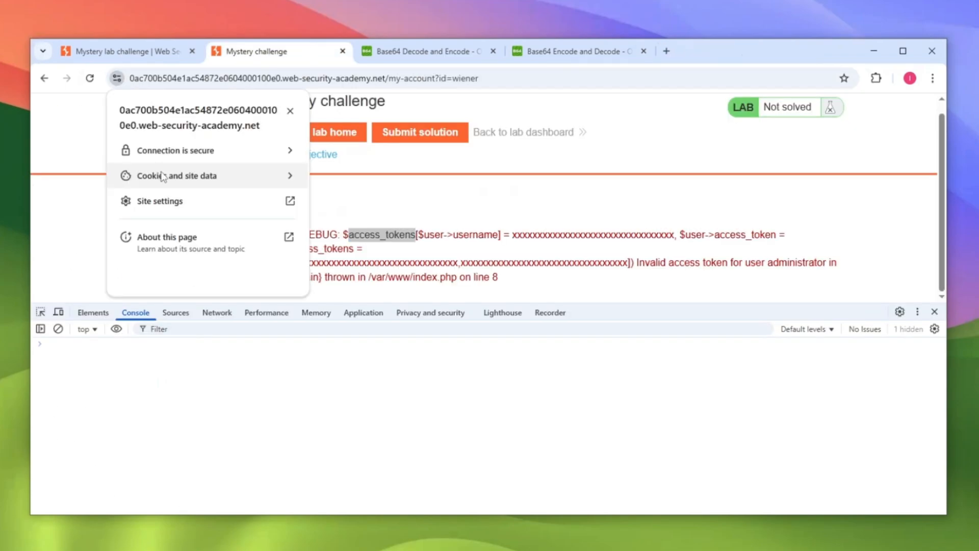
pyautogui.click(176, 176)
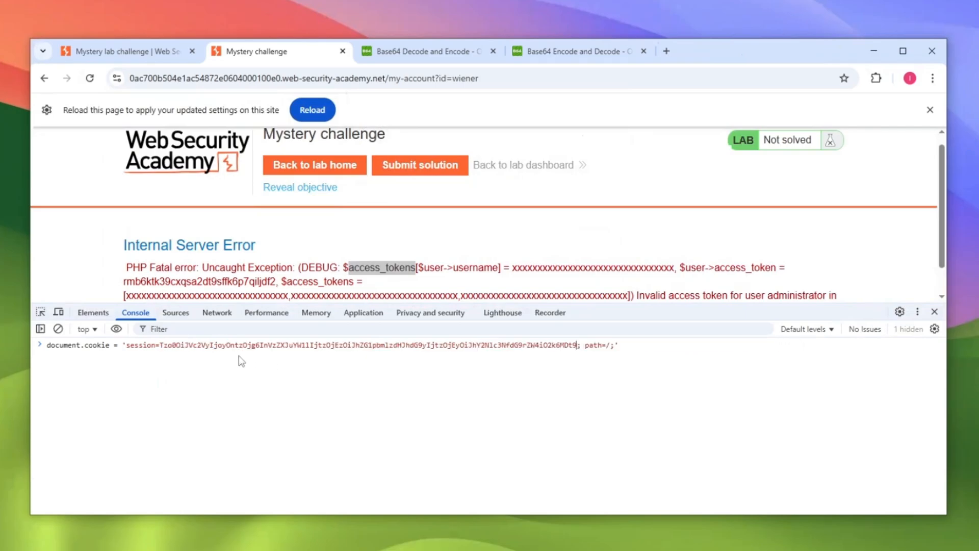
pyautogui.press('Enter')
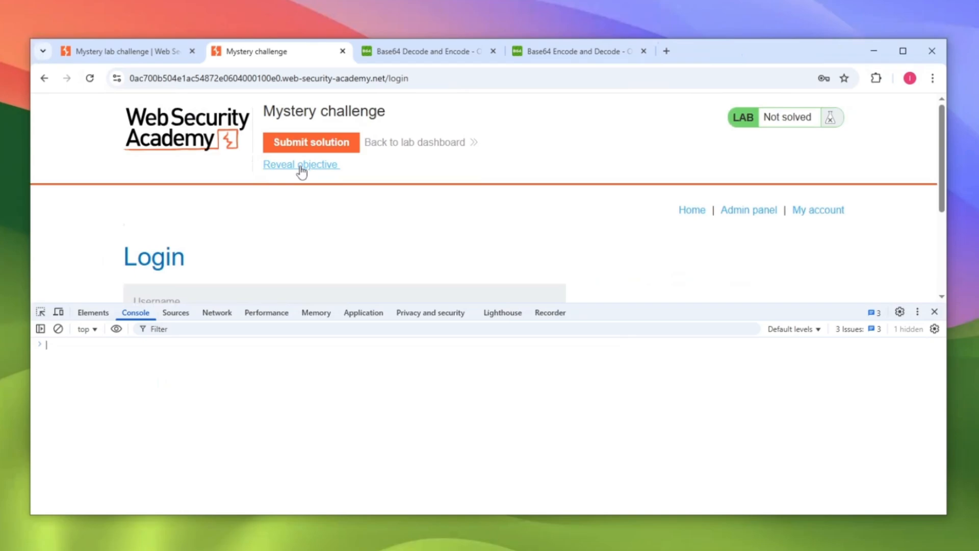
# Enter the admin panel listing wiener and carlos, then start a new web search.
pyautogui.click(749, 210)
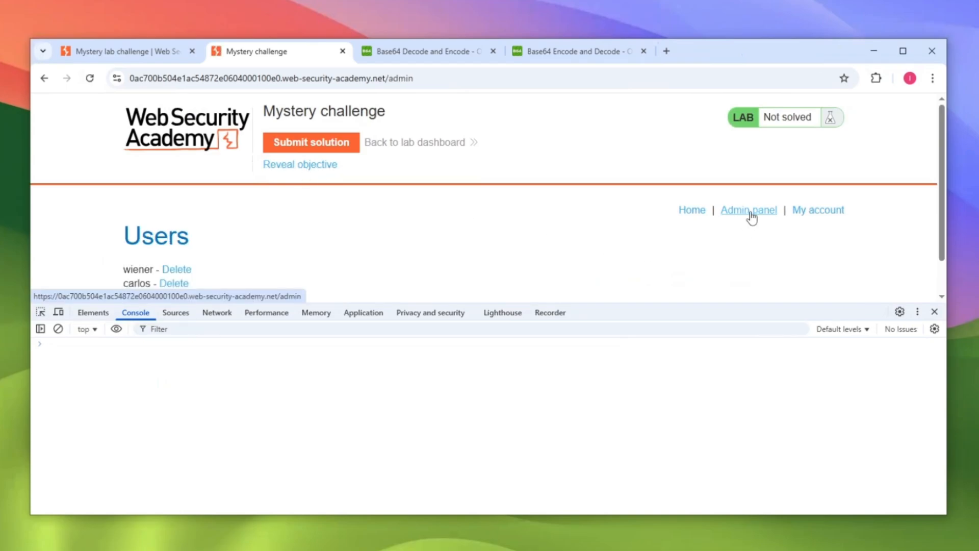
pyautogui.click(934, 312)
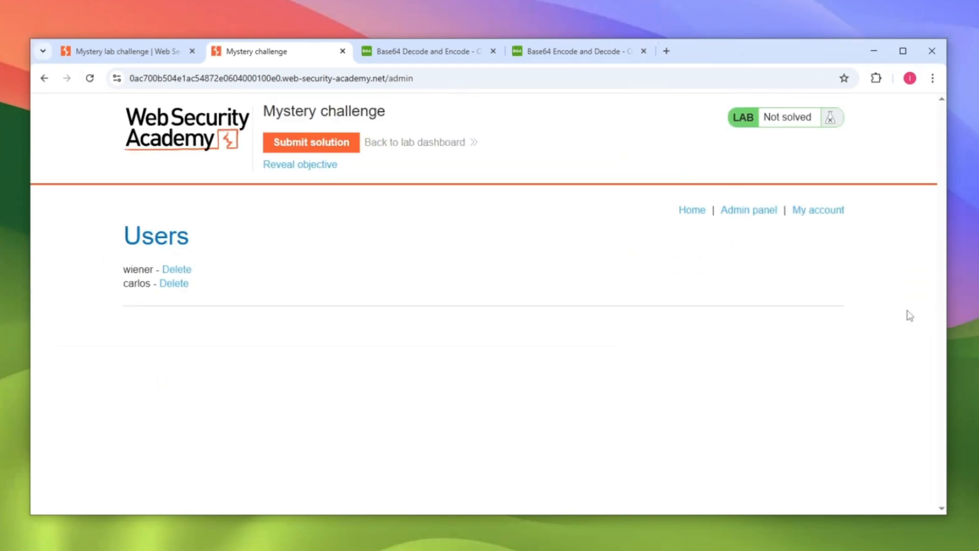
pyautogui.click(174, 283)
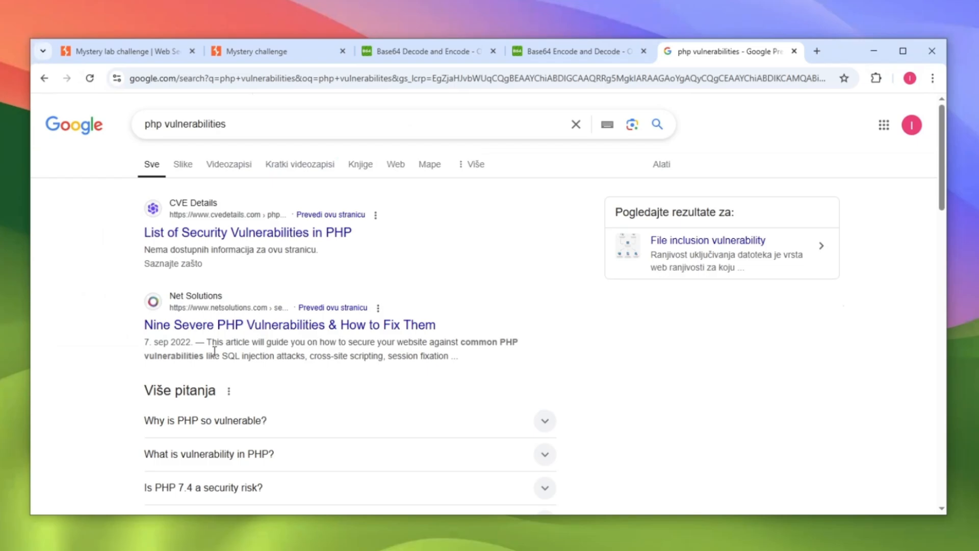
# Open the CVE Details list of PHP vulnerabilities from the results and dismiss its cookie notice.
pyautogui.click(265, 232)
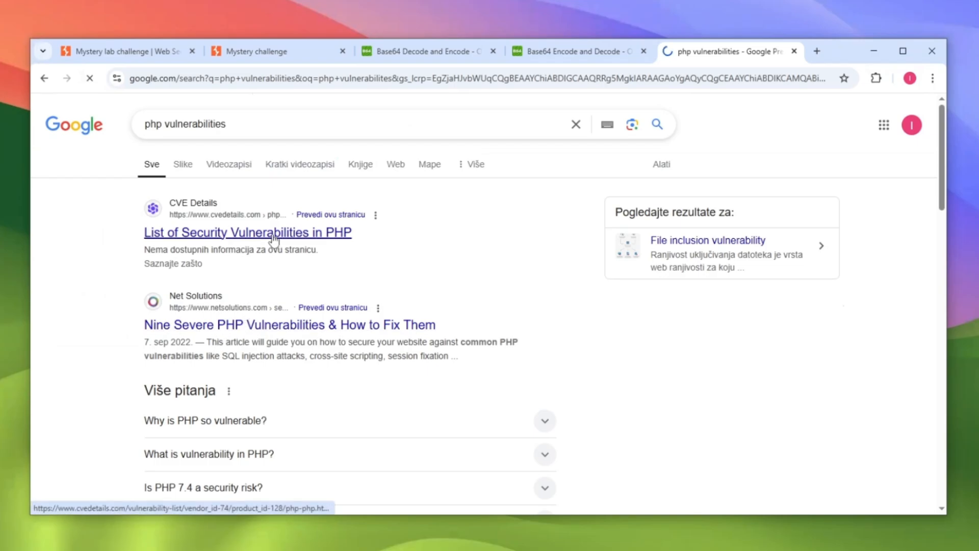
pyautogui.click(248, 233)
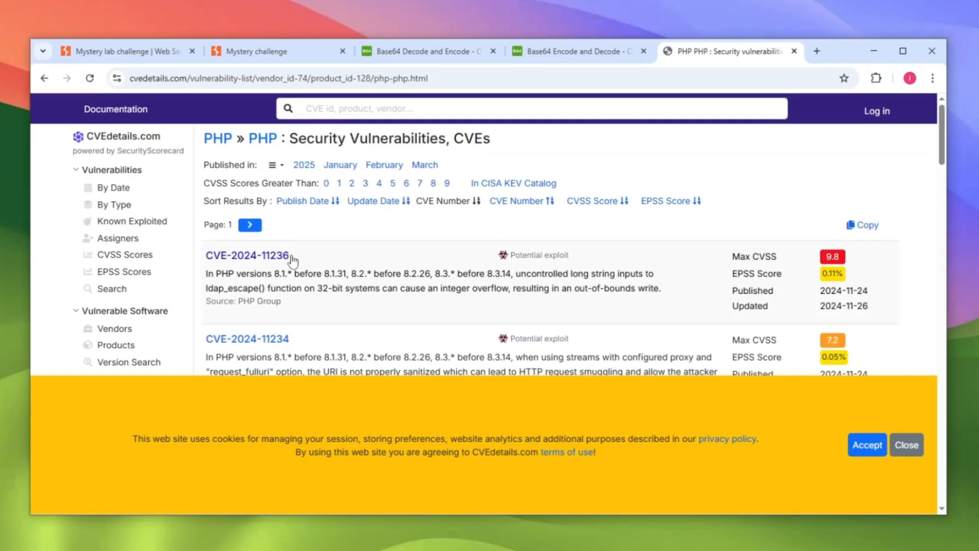
pyautogui.click(906, 445)
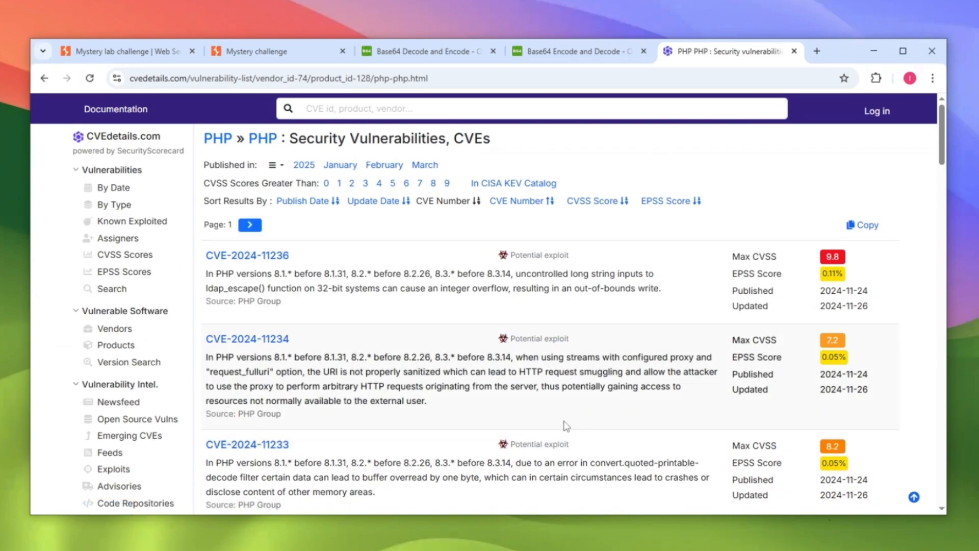
pyautogui.moveTo(559, 427)
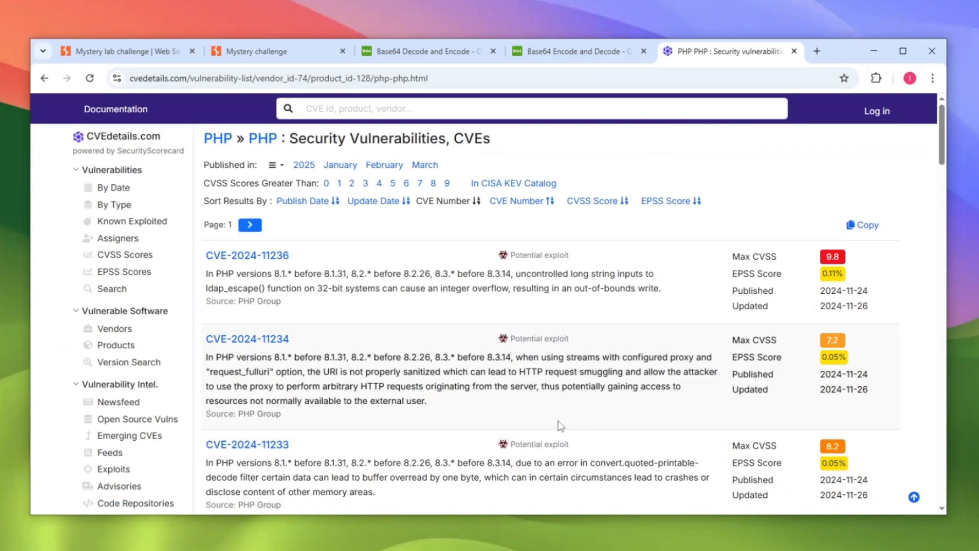
pyautogui.moveTo(535, 354)
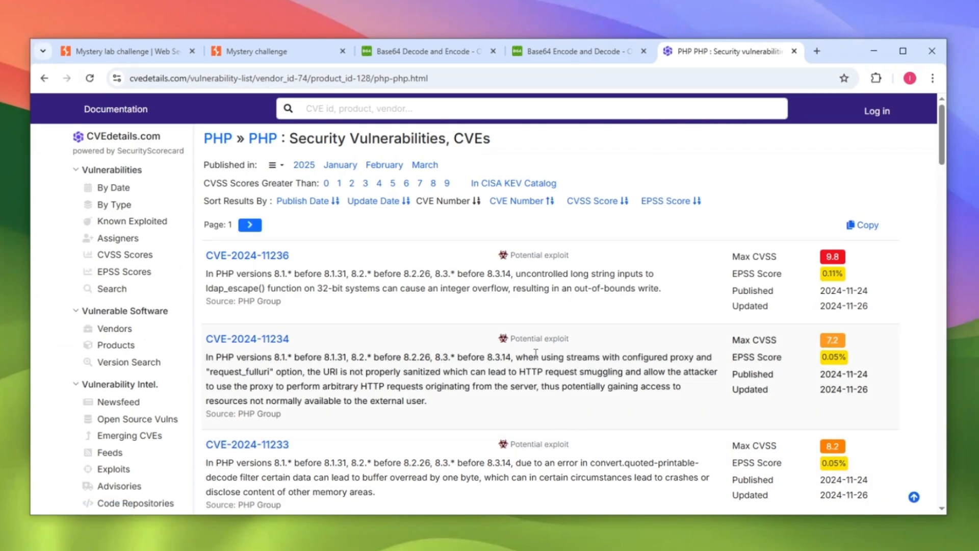